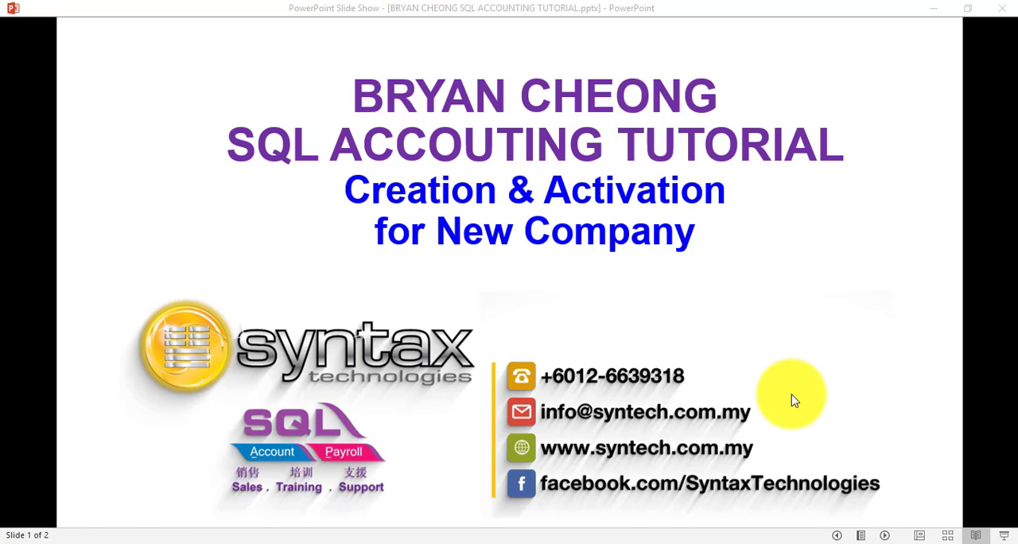
# Leave the slideshow and launch SQL Financial Accounting from its desktop shortcut.
pyautogui.press('Escape')
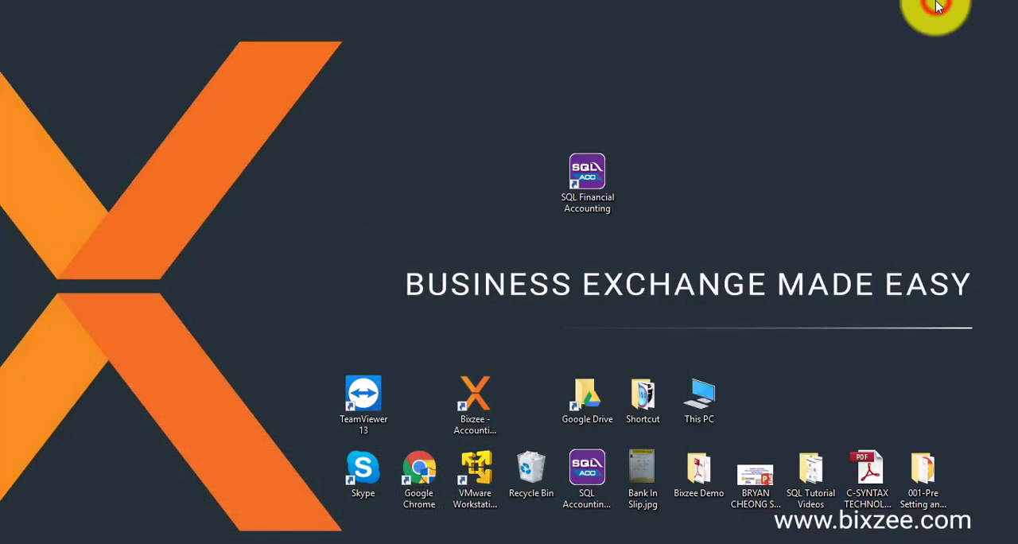
pyautogui.click(587, 175)
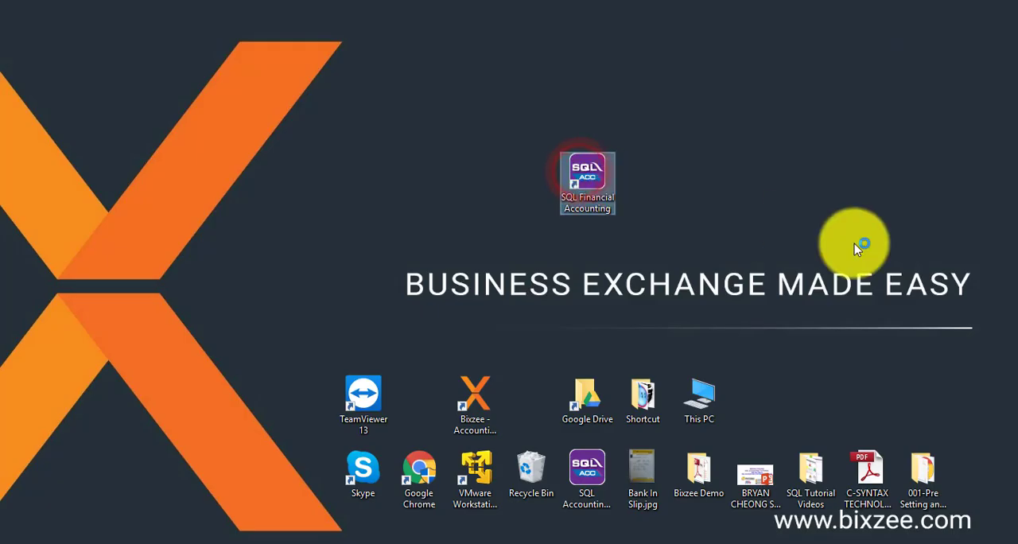
pyautogui.doubleClick(587, 173)
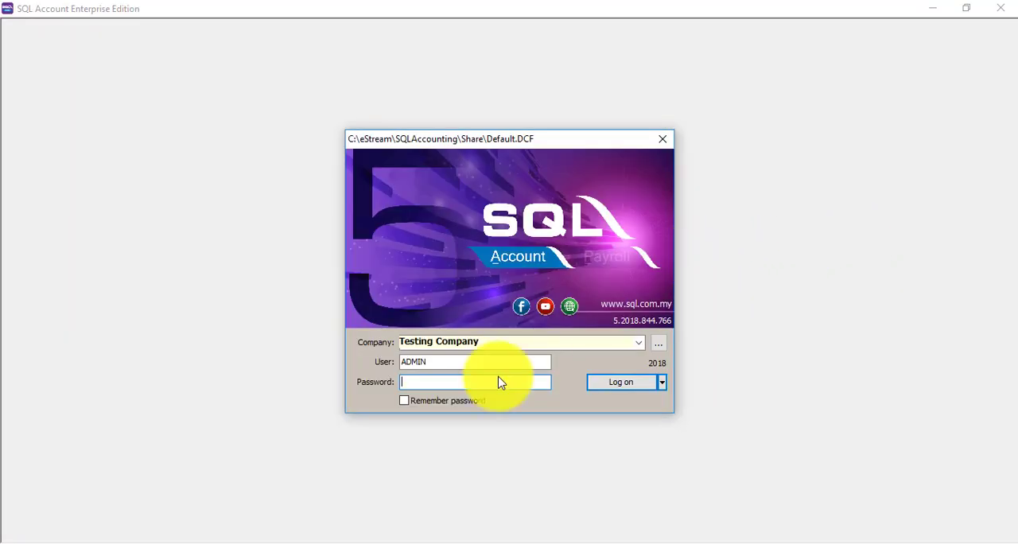
pyautogui.moveTo(498, 115)
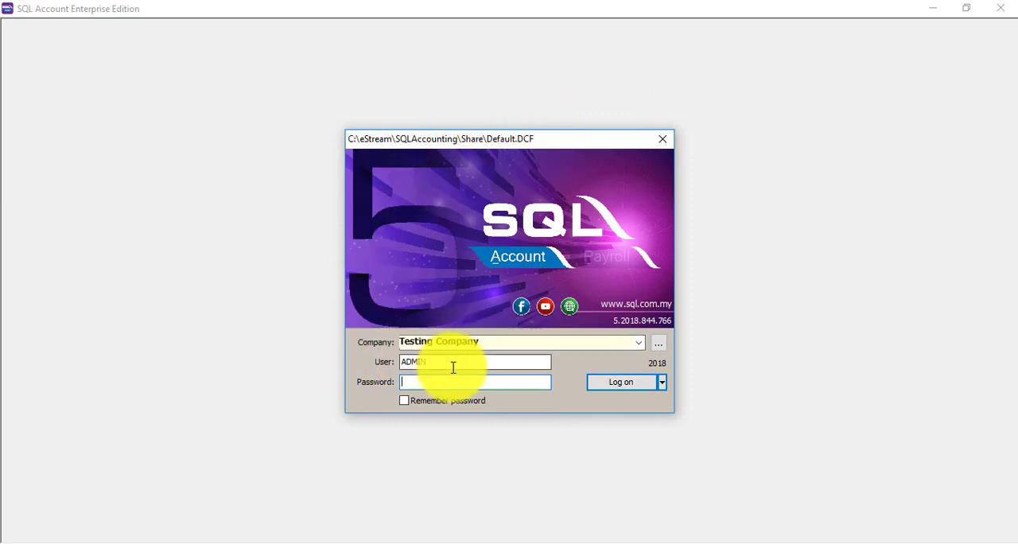
pyautogui.moveTo(611, 181)
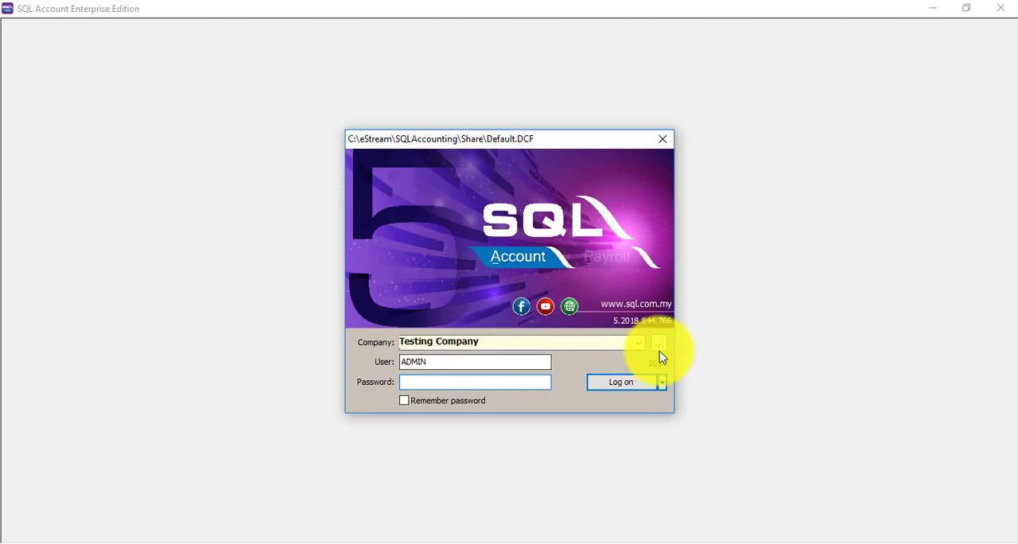
# Open the SQL Account Database manager from the '...' button beside Company.
pyautogui.click(660, 342)
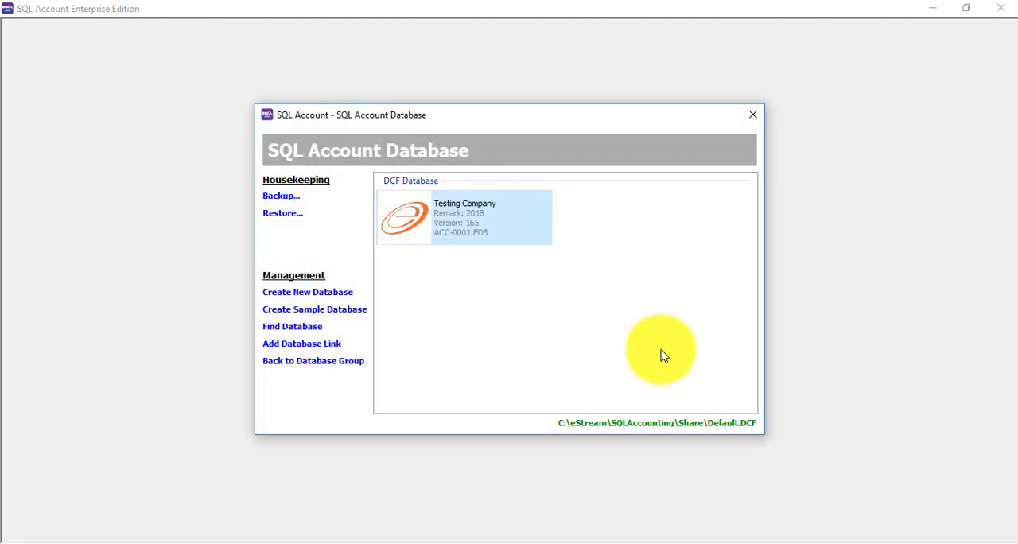
pyautogui.moveTo(422, 155)
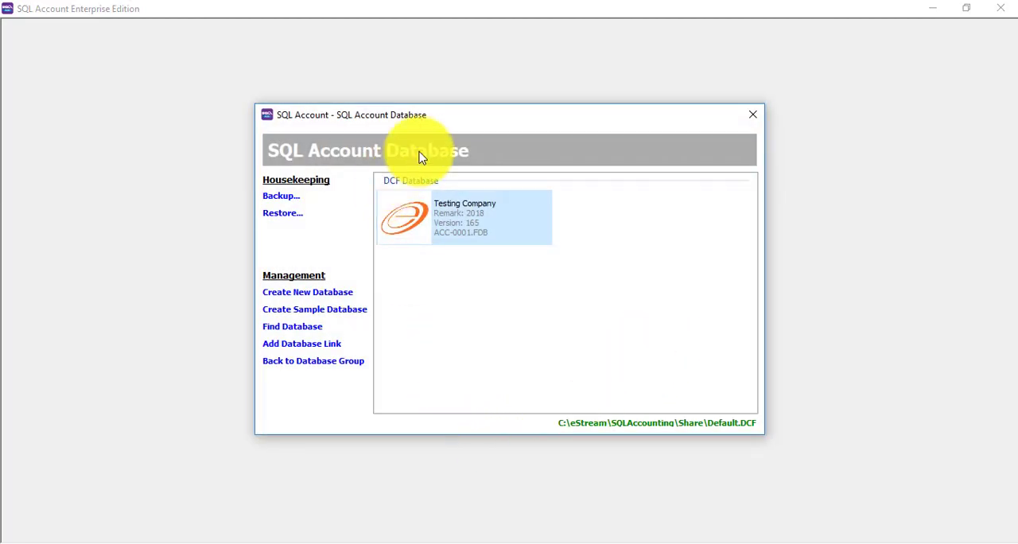
pyautogui.moveTo(531, 266)
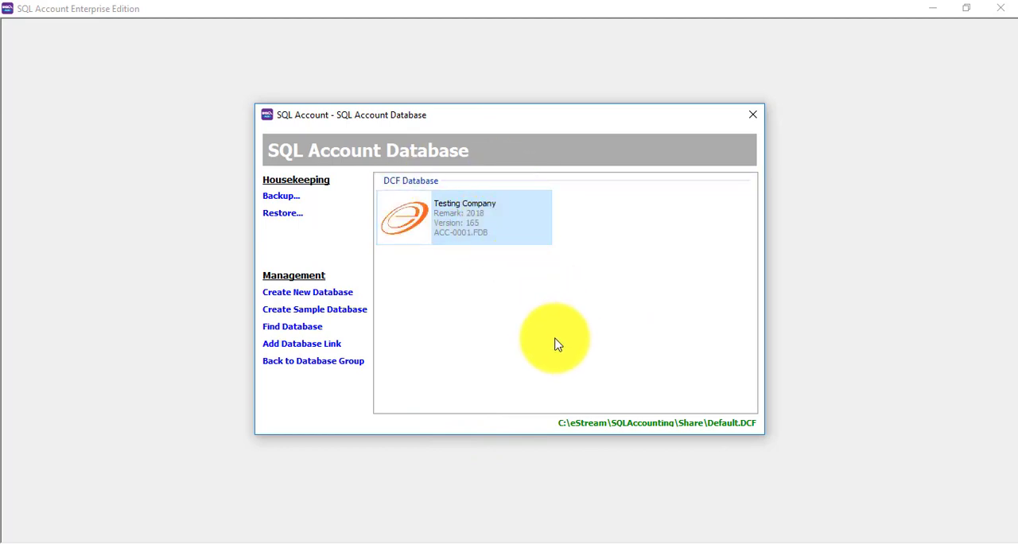
pyautogui.moveTo(308, 292)
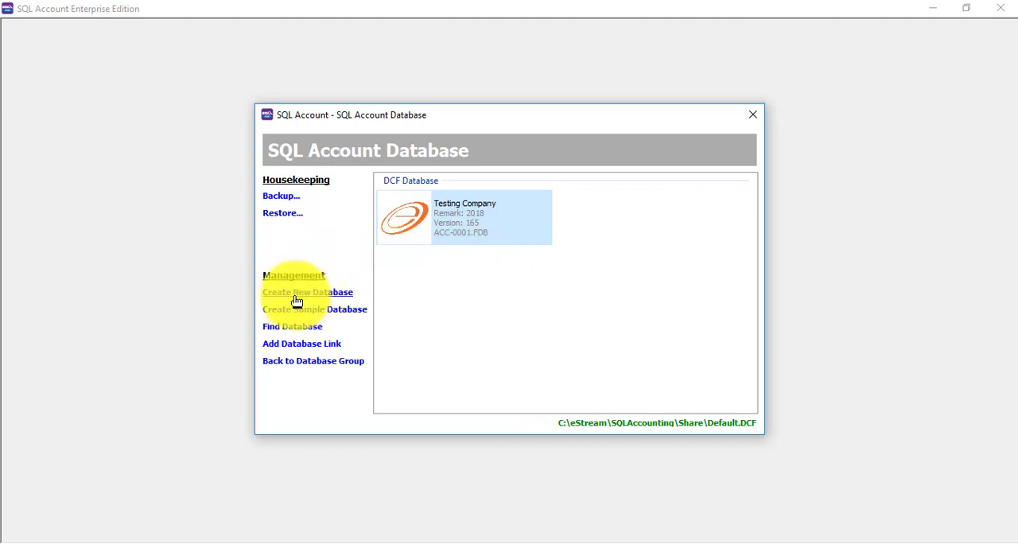
pyautogui.click(307, 298)
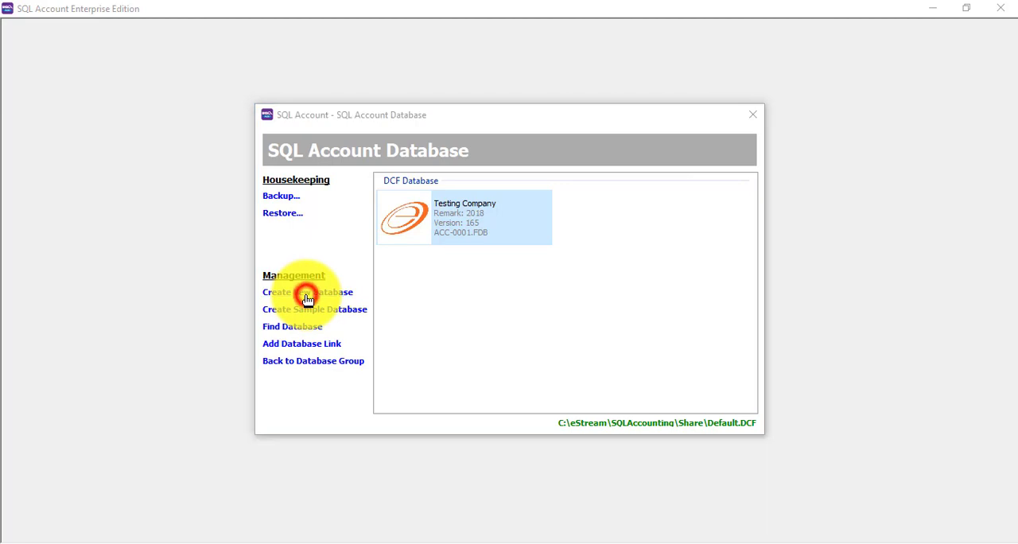
# Create a new database named ABC SDN BHD with file name ABC.FDB.
pyautogui.click(307, 292)
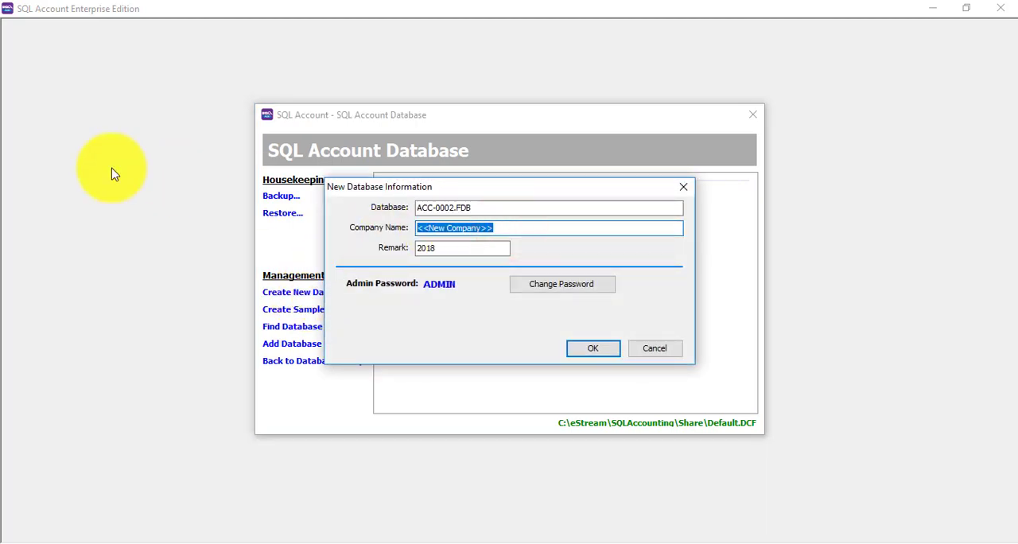
pyautogui.write('A')
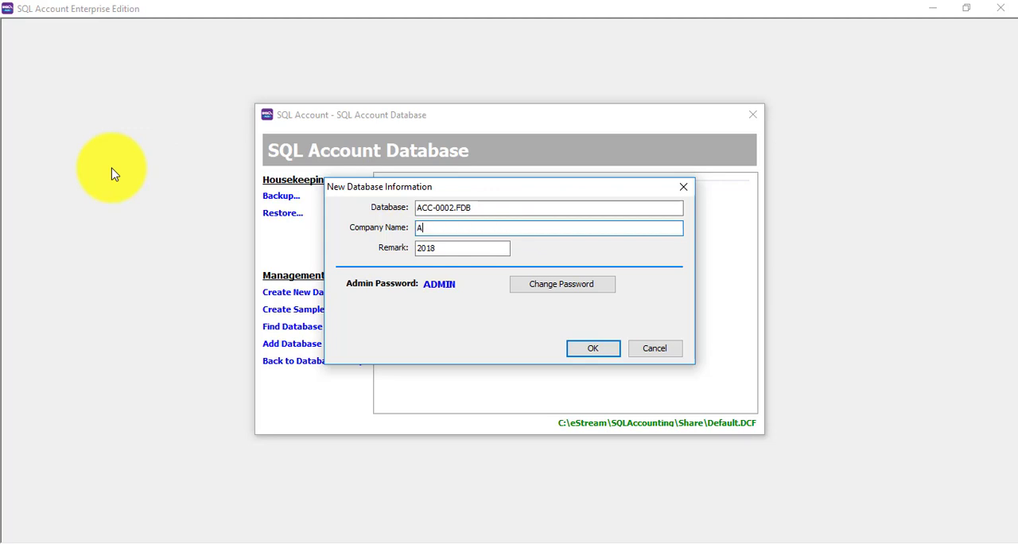
pyautogui.write('BC SDN BHD')
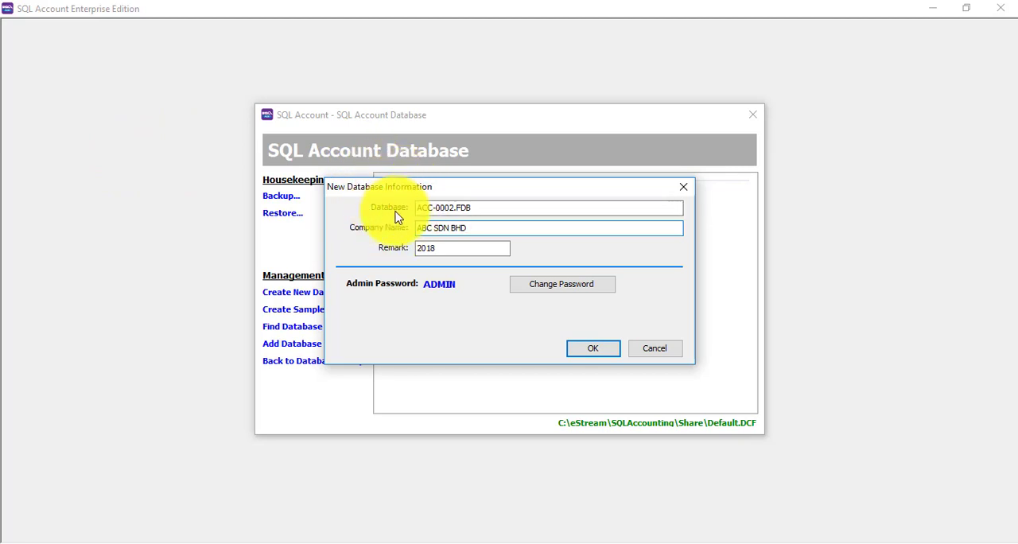
pyautogui.click(548, 228)
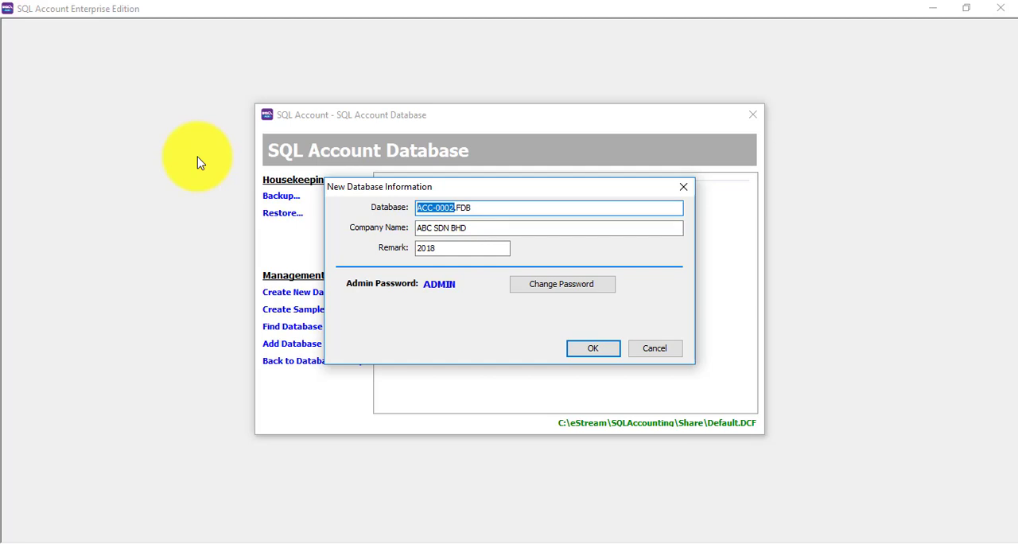
pyautogui.write('ABC')
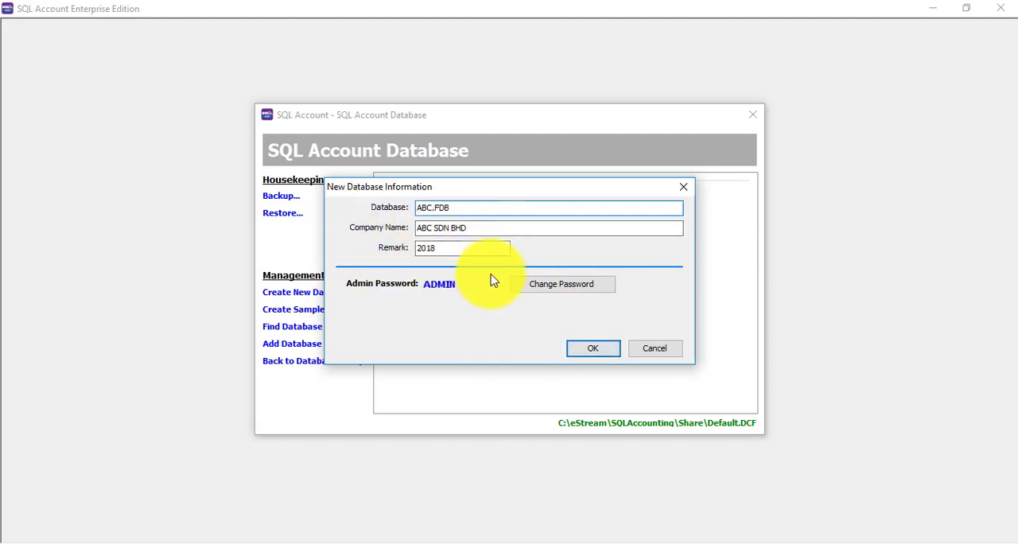
pyautogui.click(592, 348)
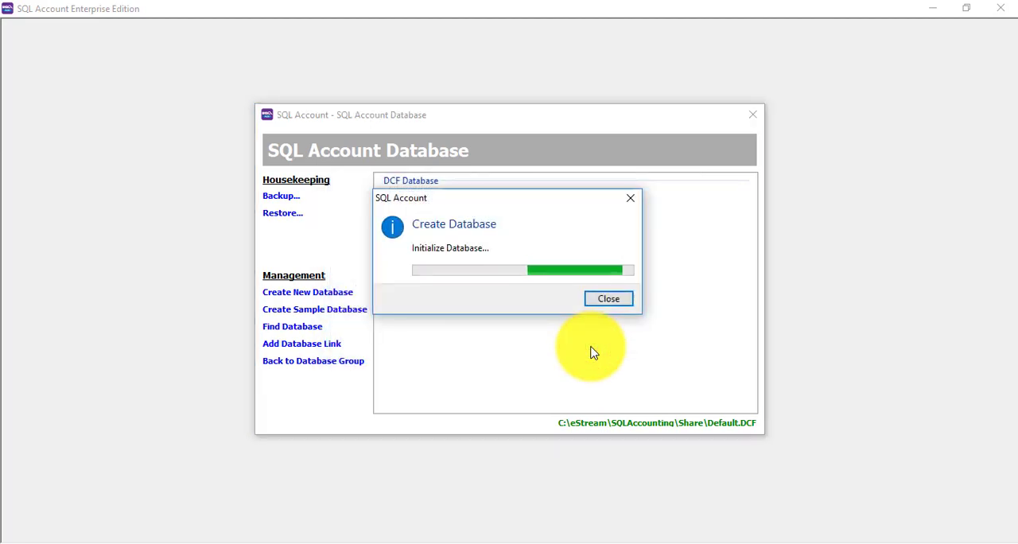
# Dismiss the database creation notice and close the SQL Account Database window.
pyautogui.click(609, 298)
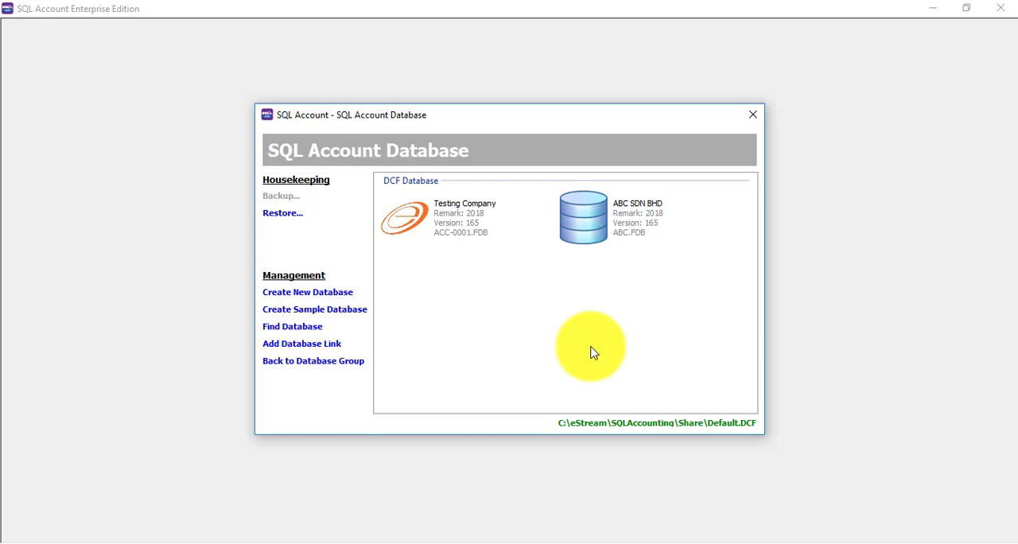
pyautogui.moveTo(509, 384)
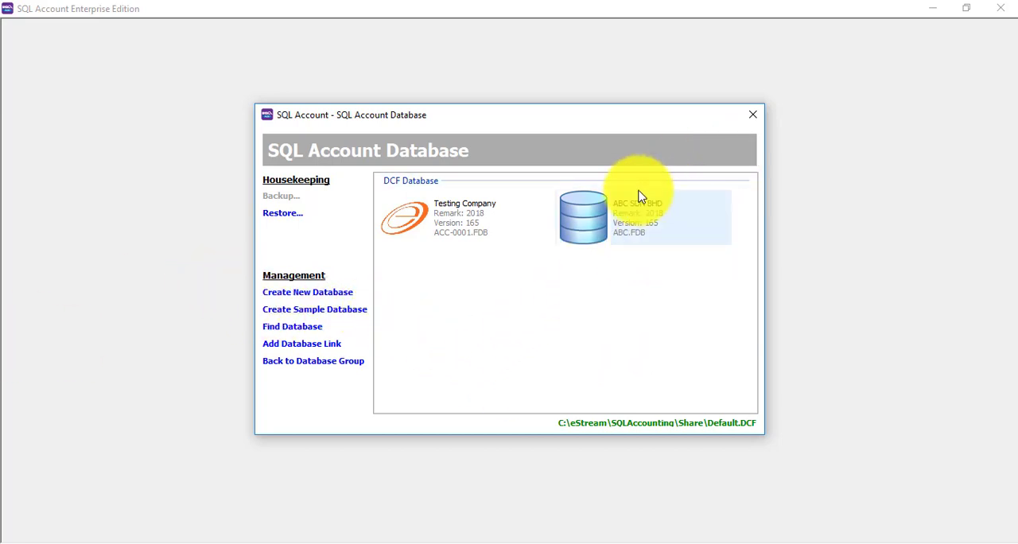
pyautogui.click(753, 115)
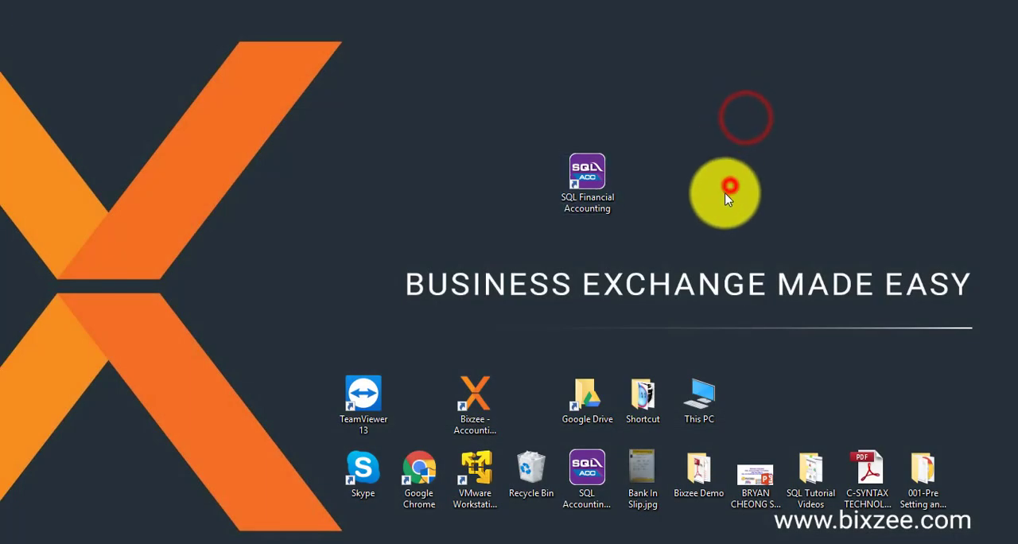
# Browse to C:\eStream\SQLAccounting\DB and select the ABC.FDB database file.
pyautogui.doubleClick(699, 397)
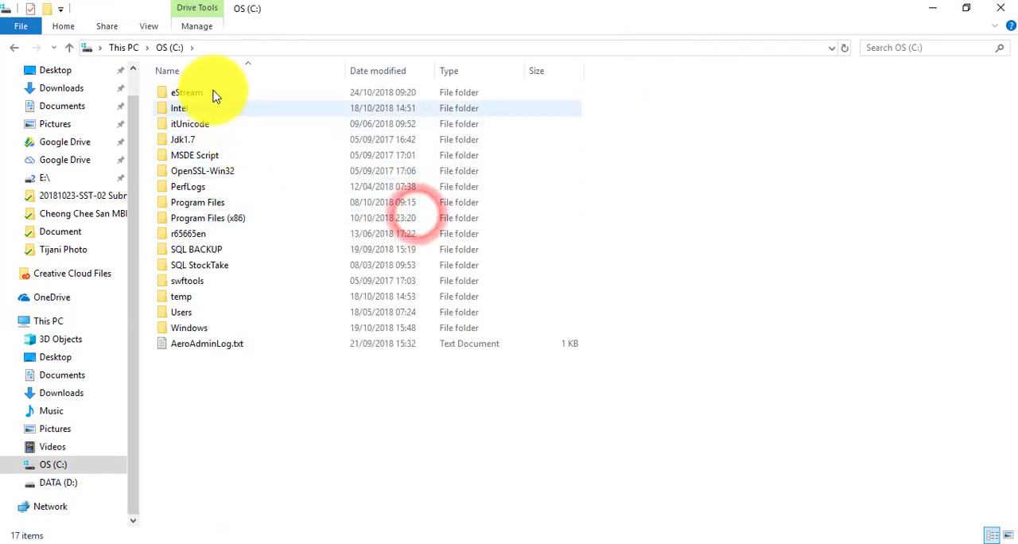
pyautogui.doubleClick(187, 92)
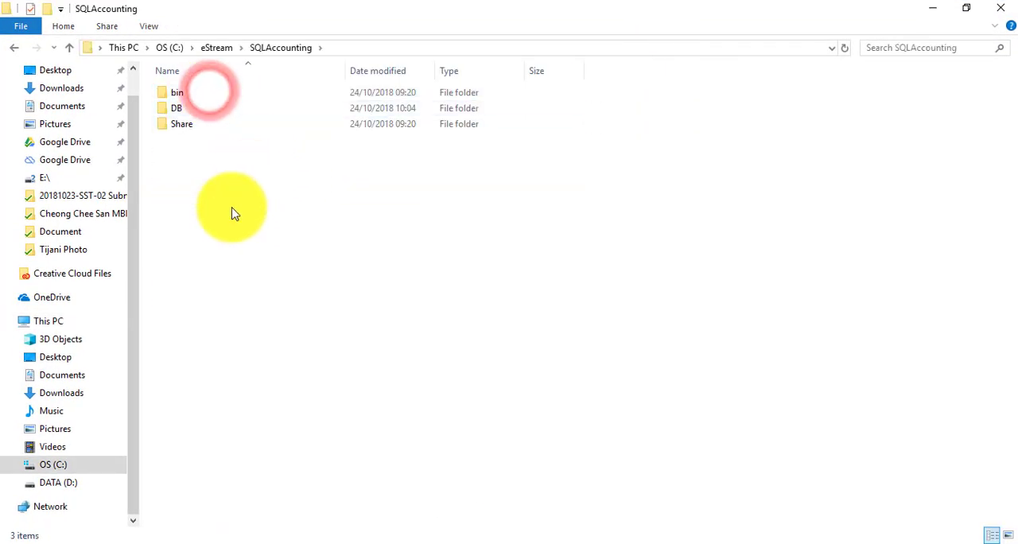
pyautogui.click(175, 107)
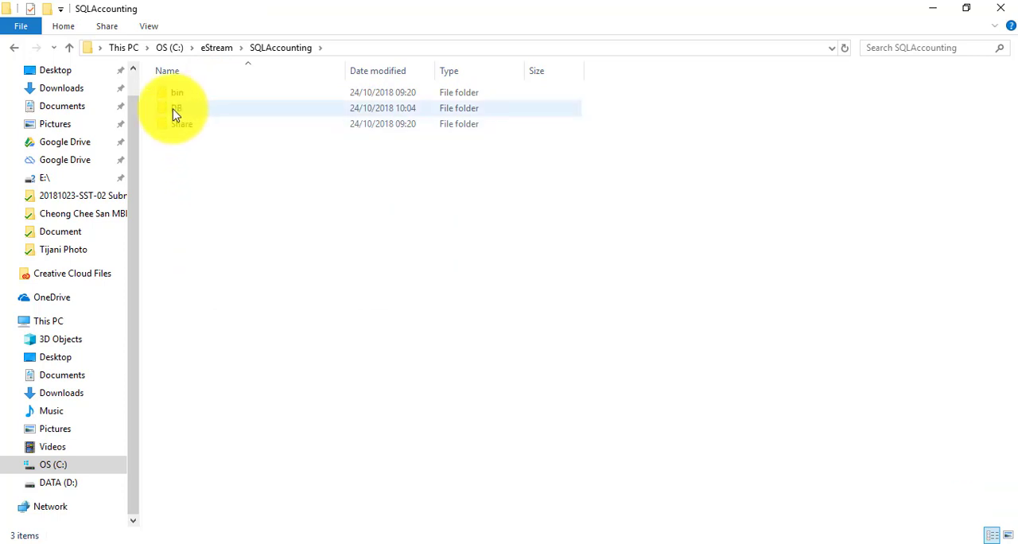
pyautogui.moveTo(185, 109)
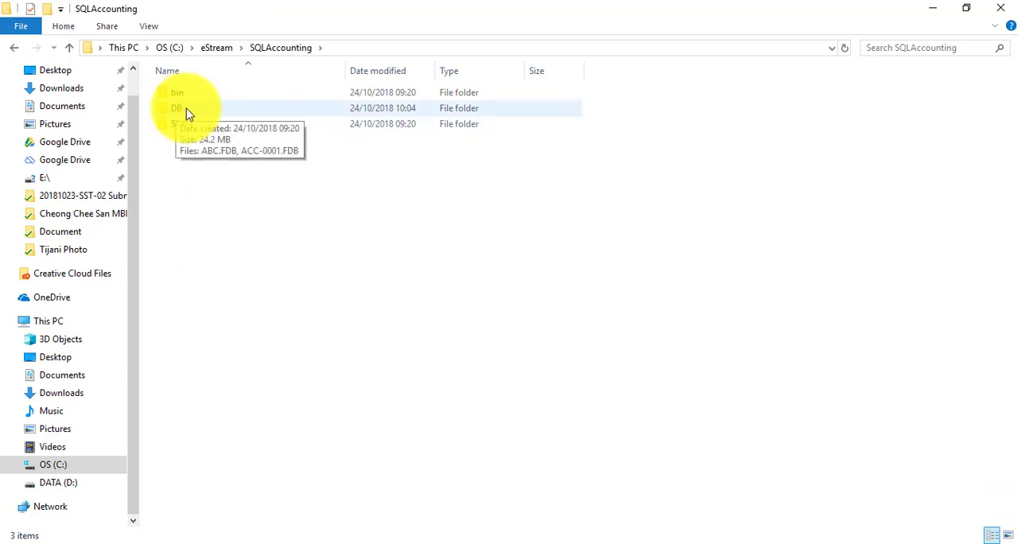
pyautogui.doubleClick(183, 107)
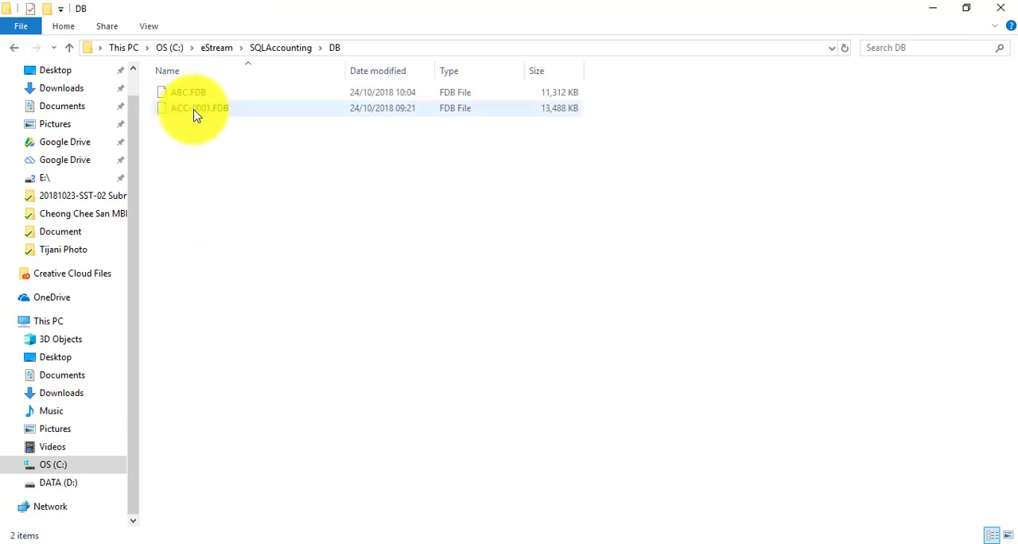
pyautogui.click(188, 92)
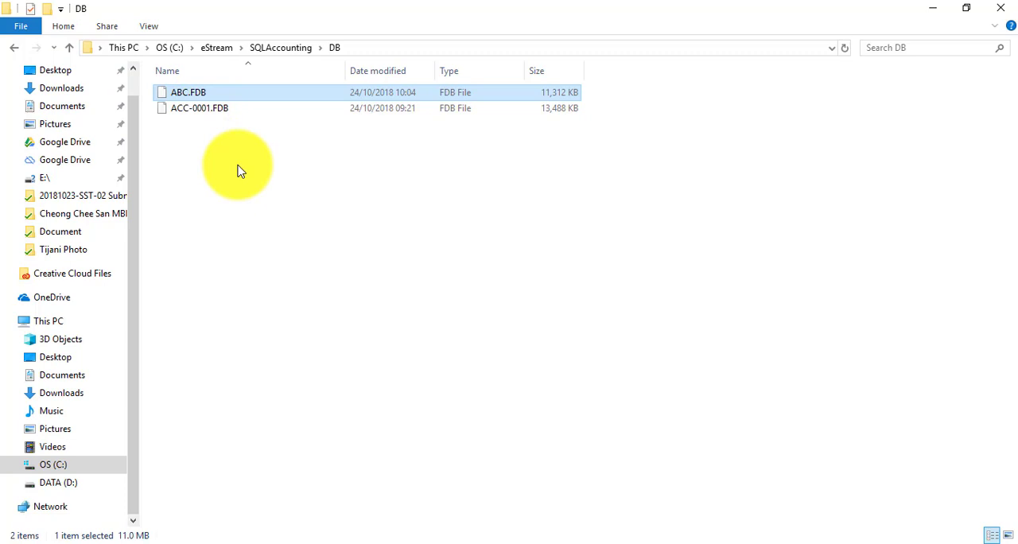
pyautogui.moveTo(199, 203)
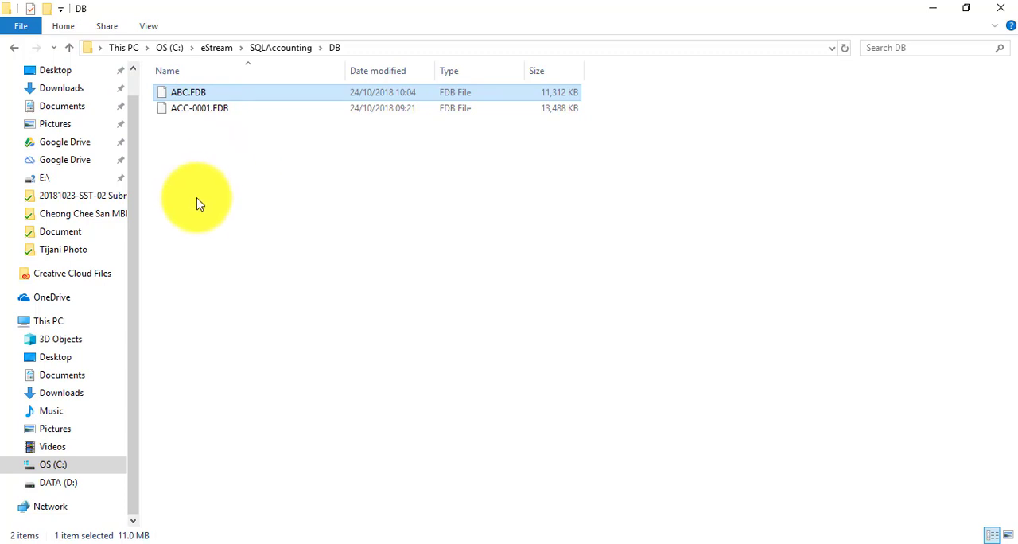
pyautogui.moveTo(219, 107)
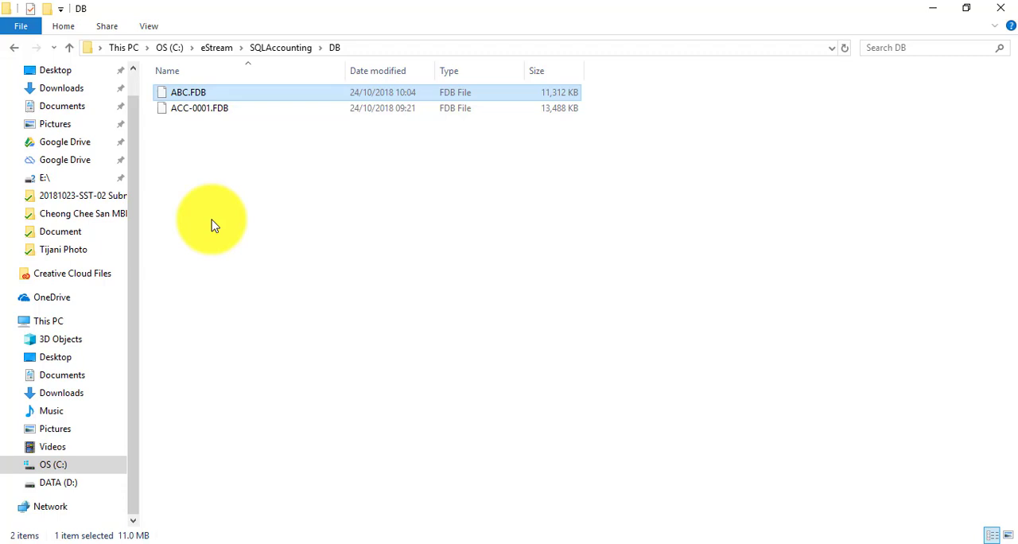
pyautogui.moveTo(694, 446)
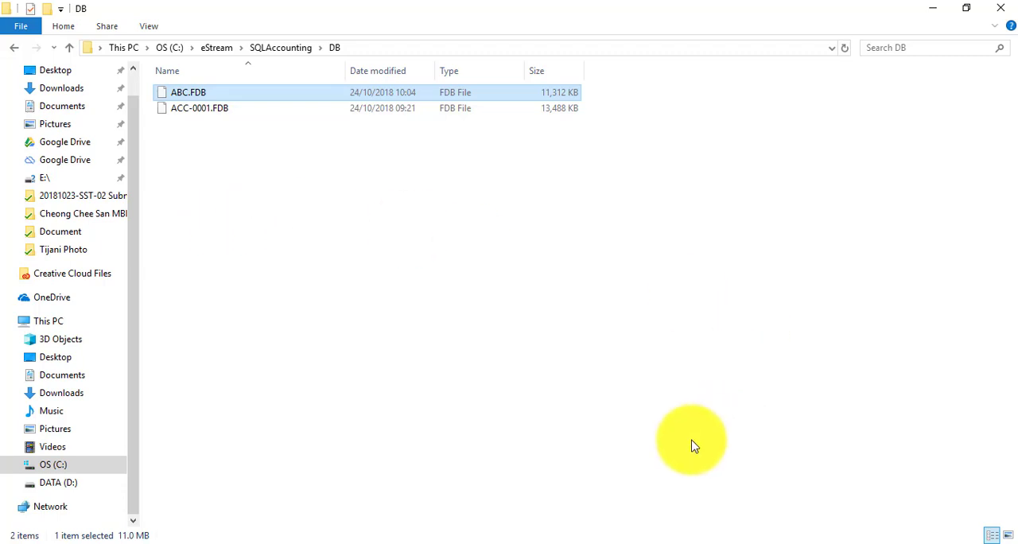
pyautogui.moveTo(620, 241)
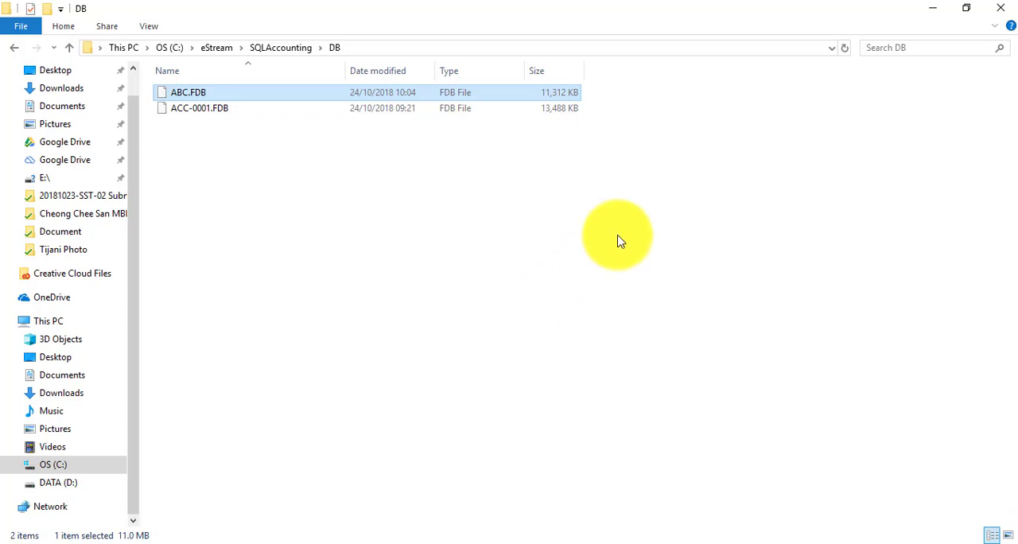
pyautogui.moveTo(929, 9)
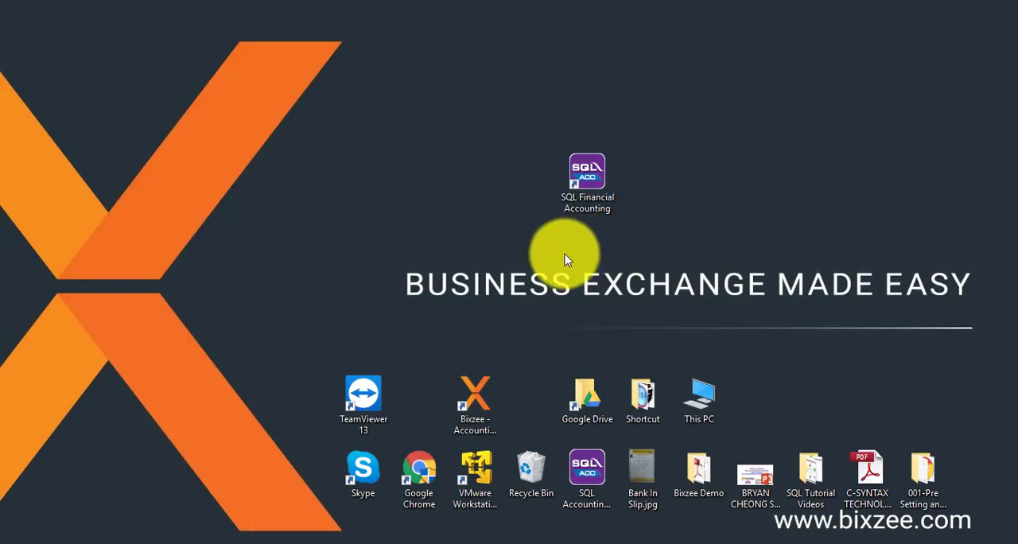
# Relaunch SQL Financial Accounting and choose ABC SDN BHD as the log-on company.
pyautogui.doubleClick(587, 175)
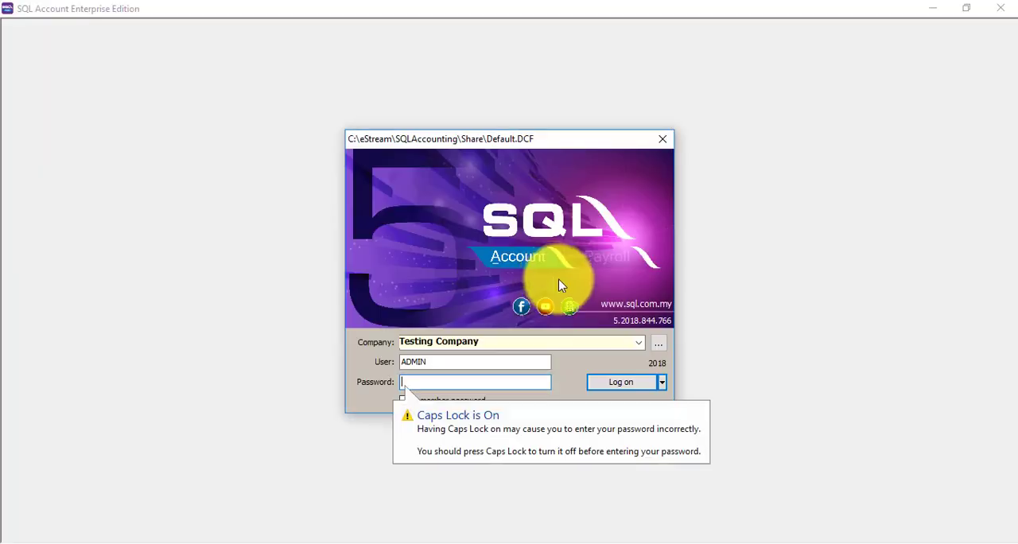
pyautogui.moveTo(629, 354)
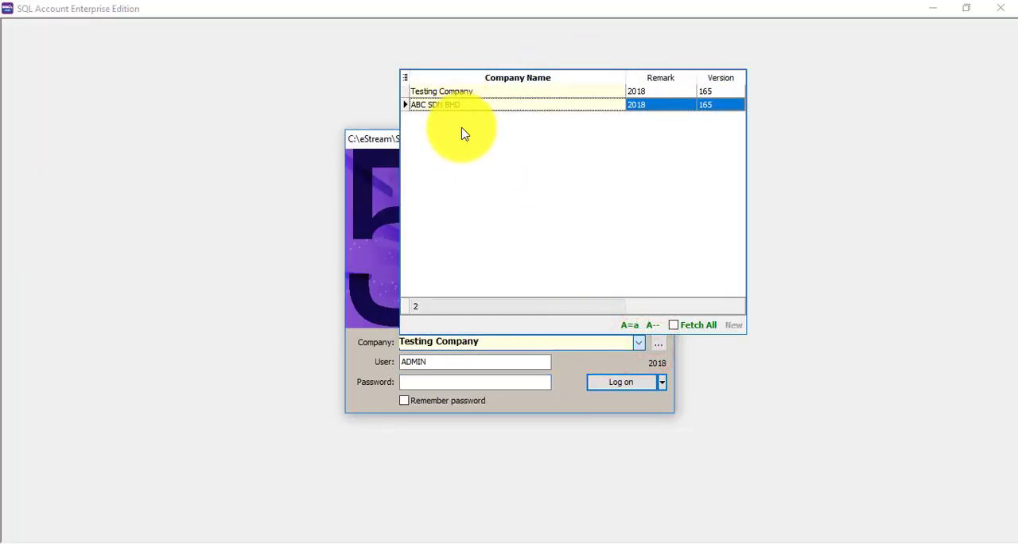
pyautogui.doubleClick(513, 104)
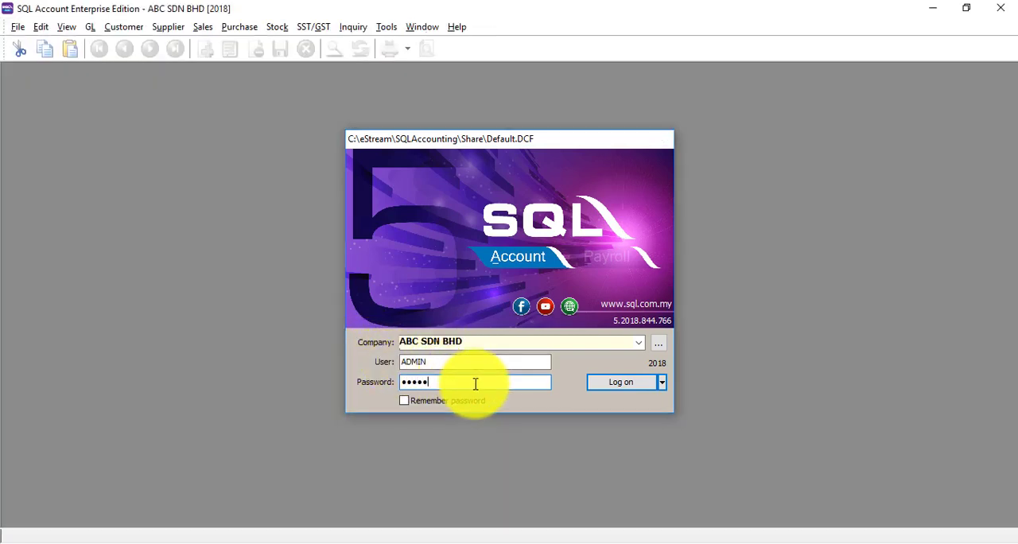
# Log on, open Tools > Options, and enter 2017 in the Financial Start Period.
pyautogui.click(621, 381)
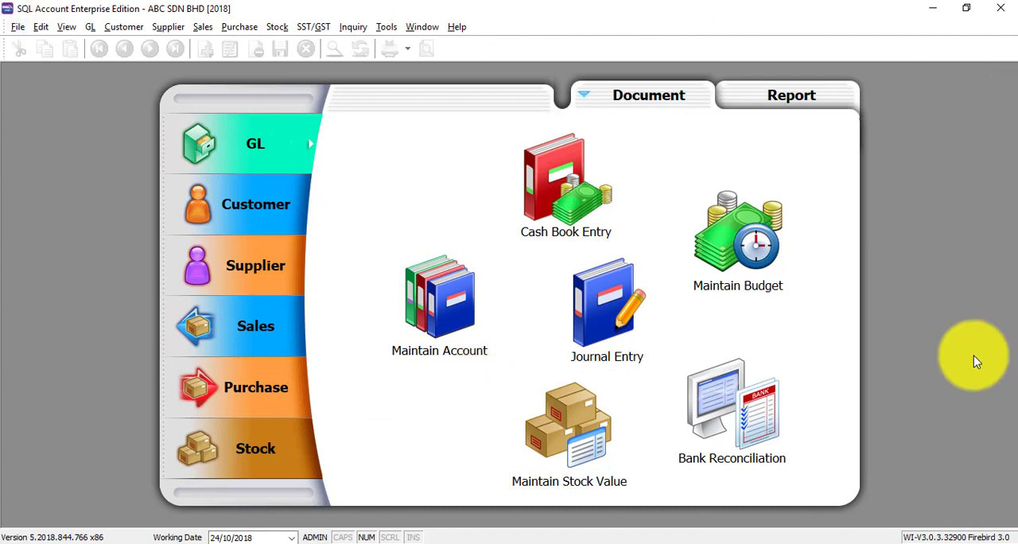
pyautogui.moveTo(342, 394)
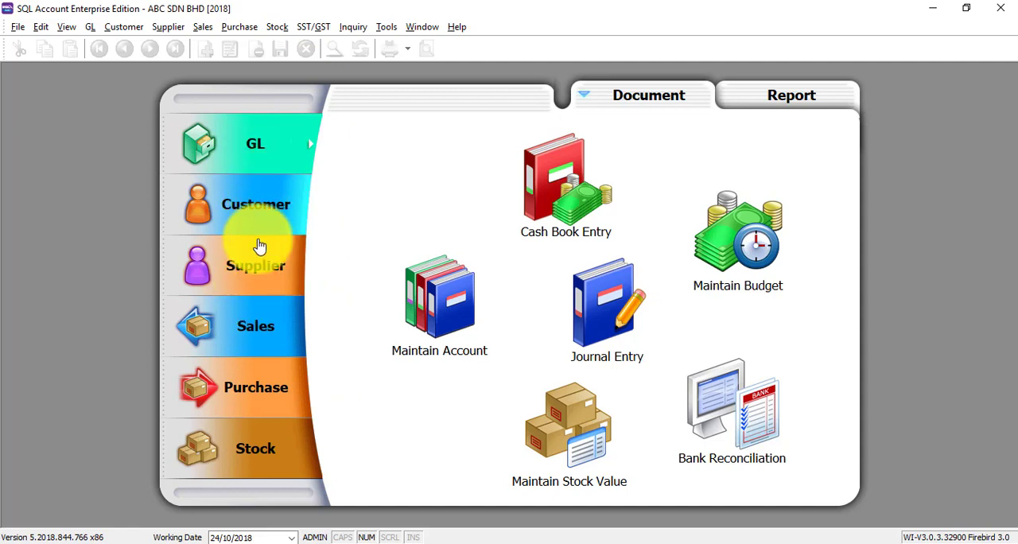
pyautogui.moveTo(263, 327)
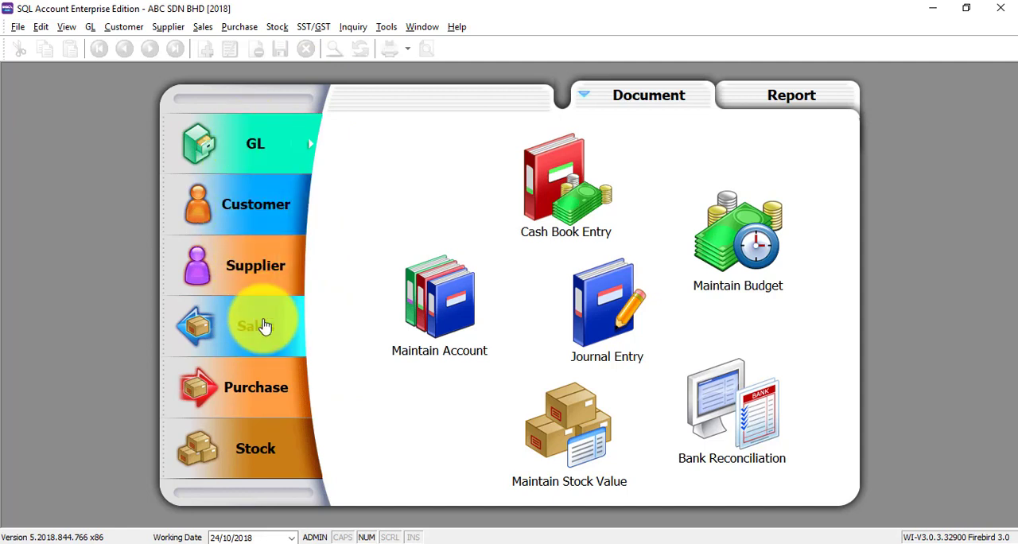
pyautogui.moveTo(278, 390)
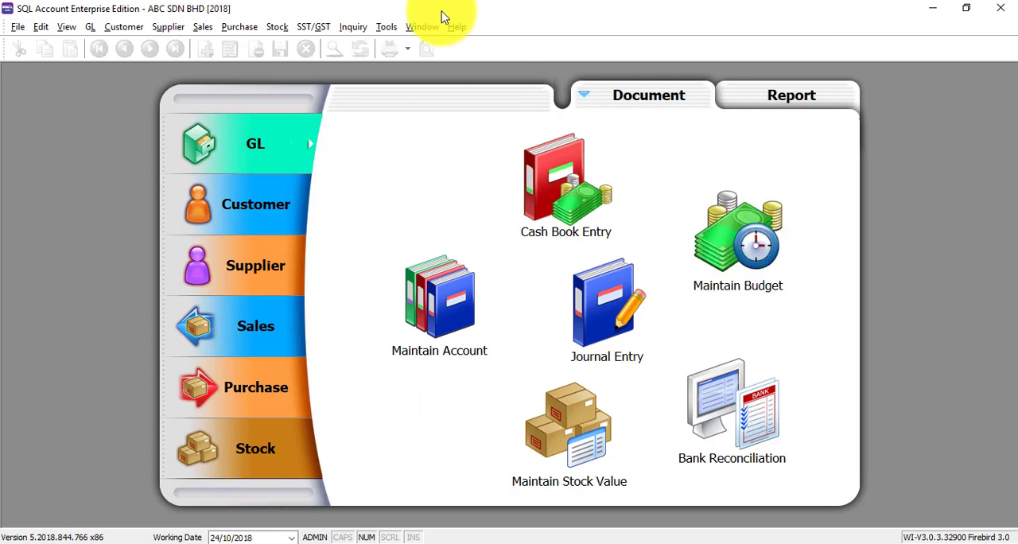
pyautogui.click(386, 26)
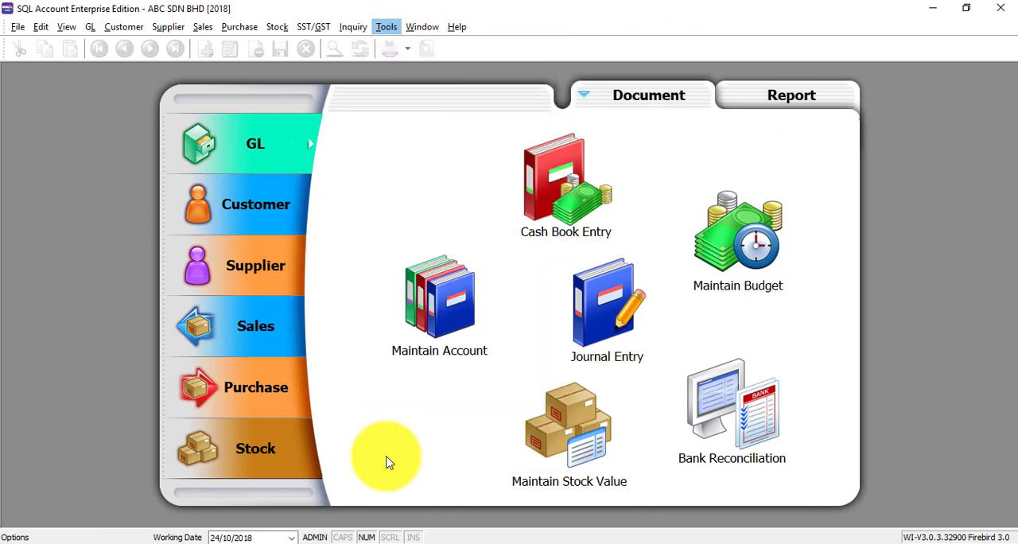
pyautogui.click(386, 26)
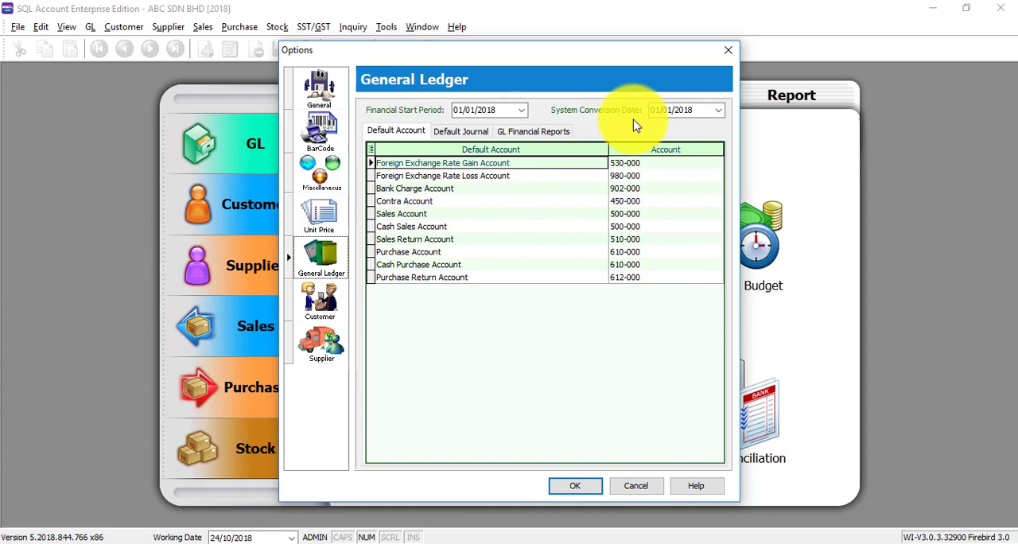
pyautogui.moveTo(429, 121)
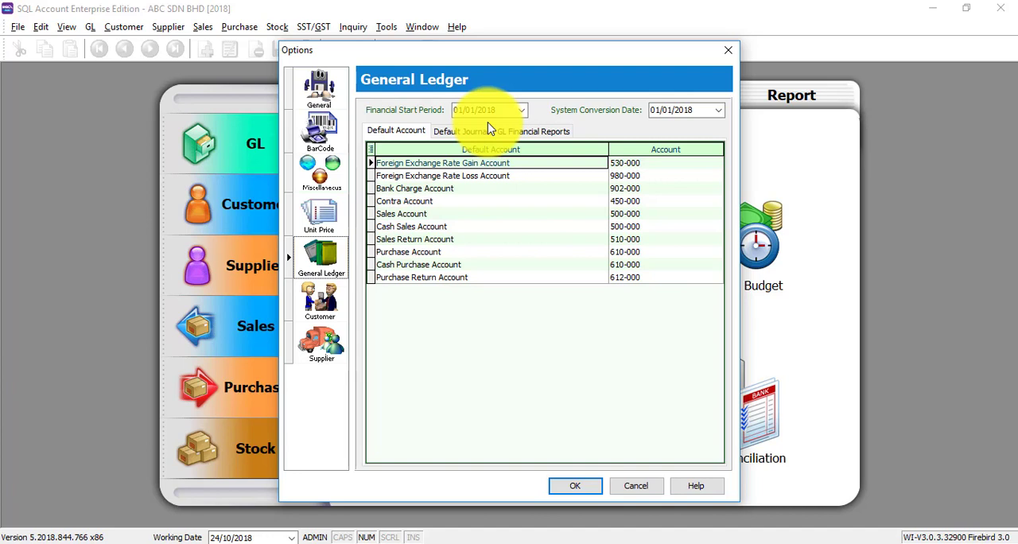
pyautogui.click(477, 110)
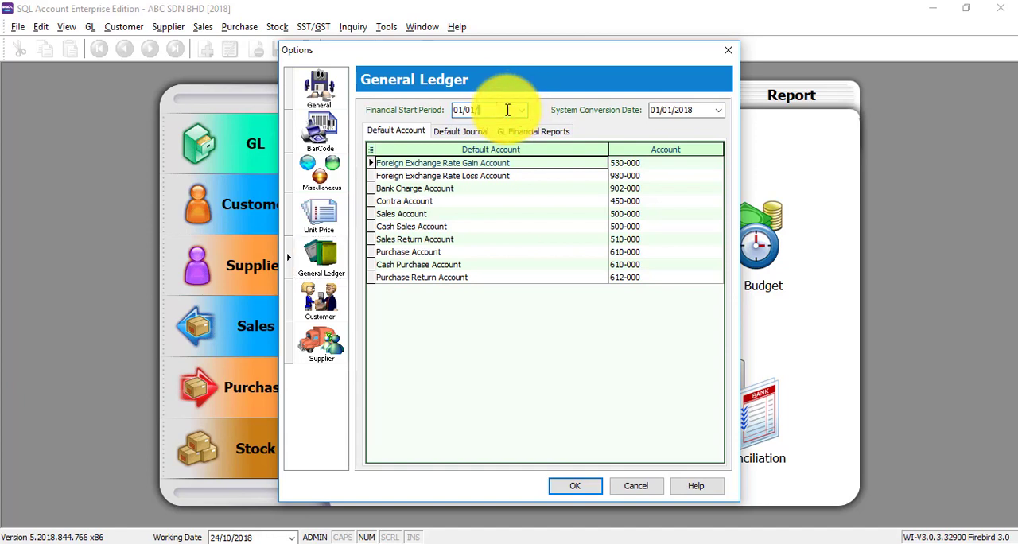
pyautogui.write('2017')
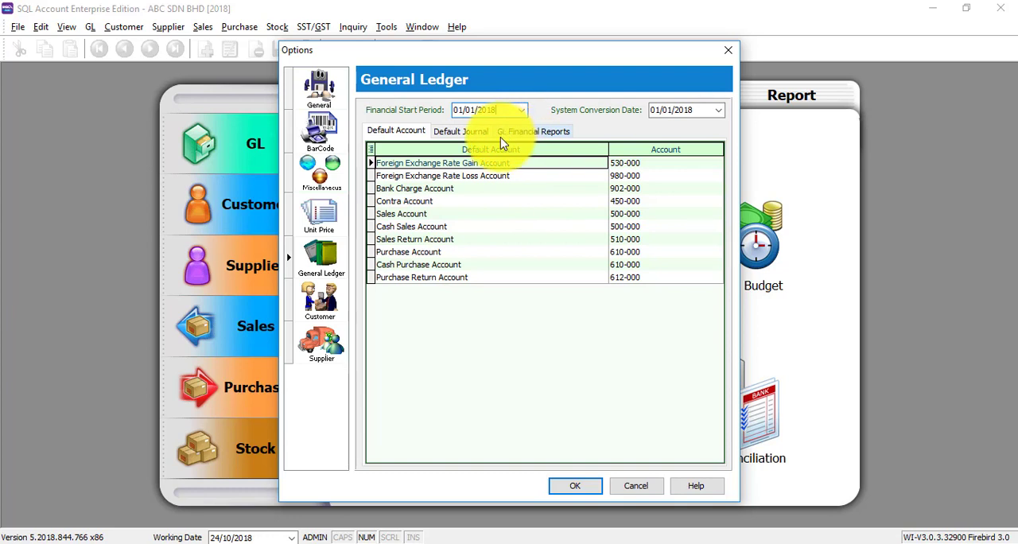
pyautogui.moveTo(495, 127)
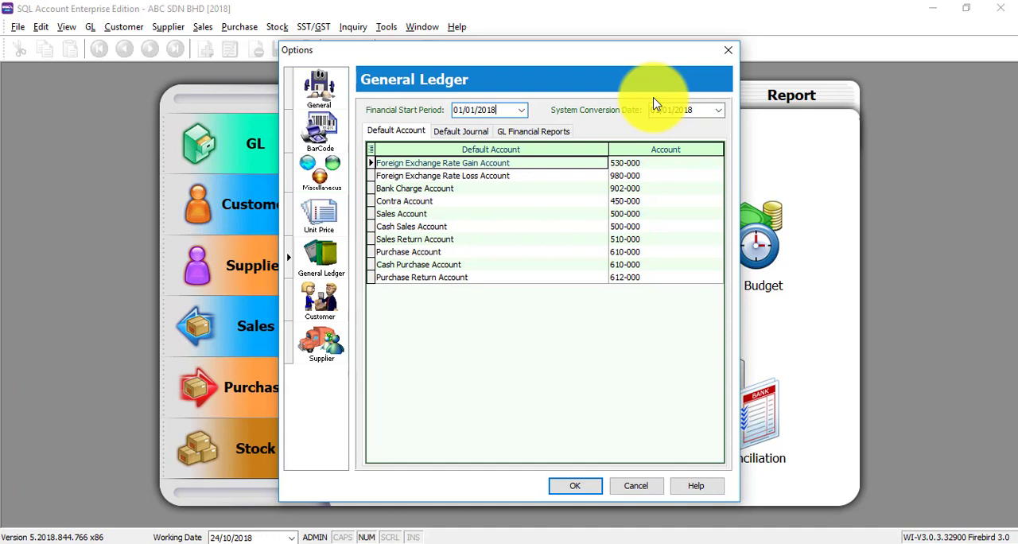
pyautogui.moveTo(732, 103)
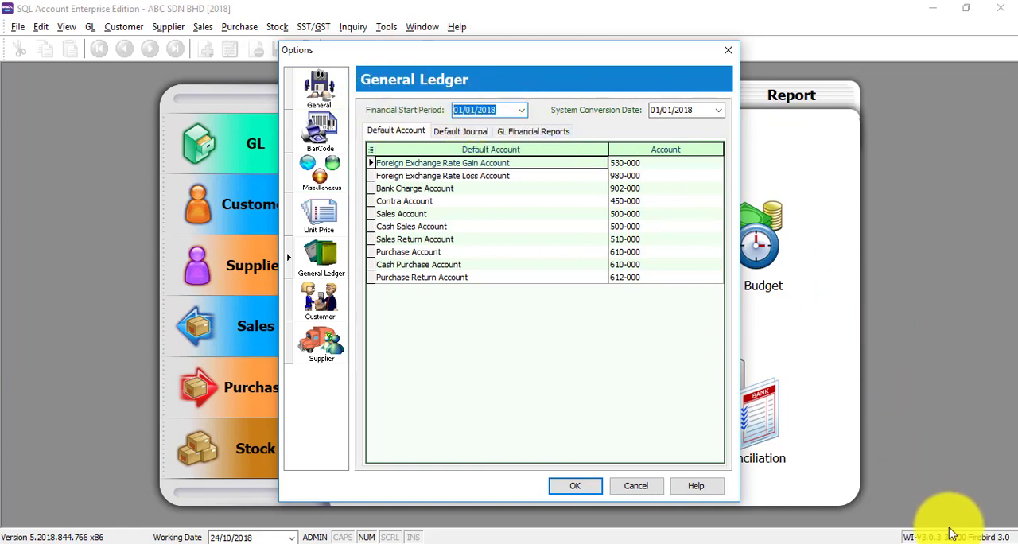
pyautogui.moveTo(954, 533)
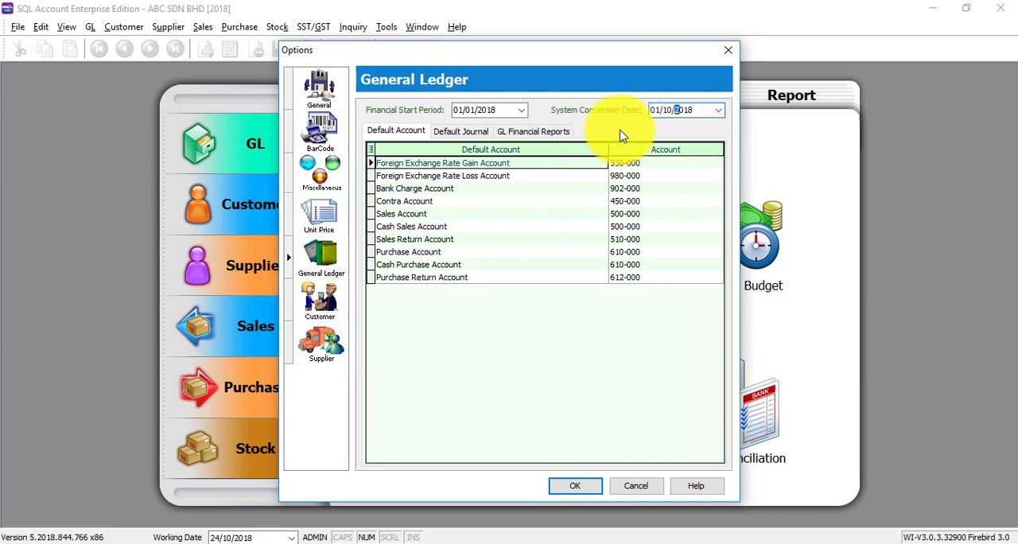
pyautogui.moveTo(613, 102)
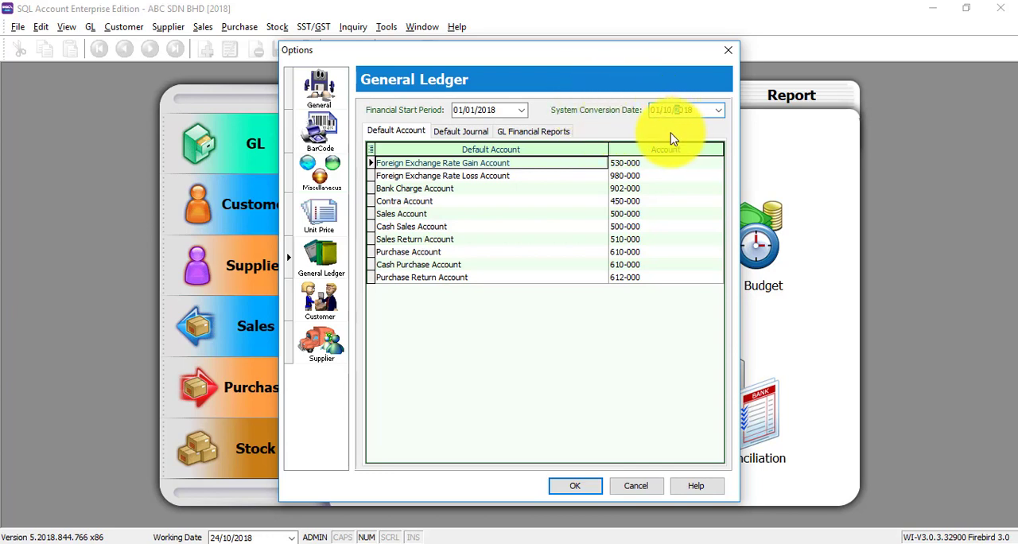
pyautogui.moveTo(668, 120)
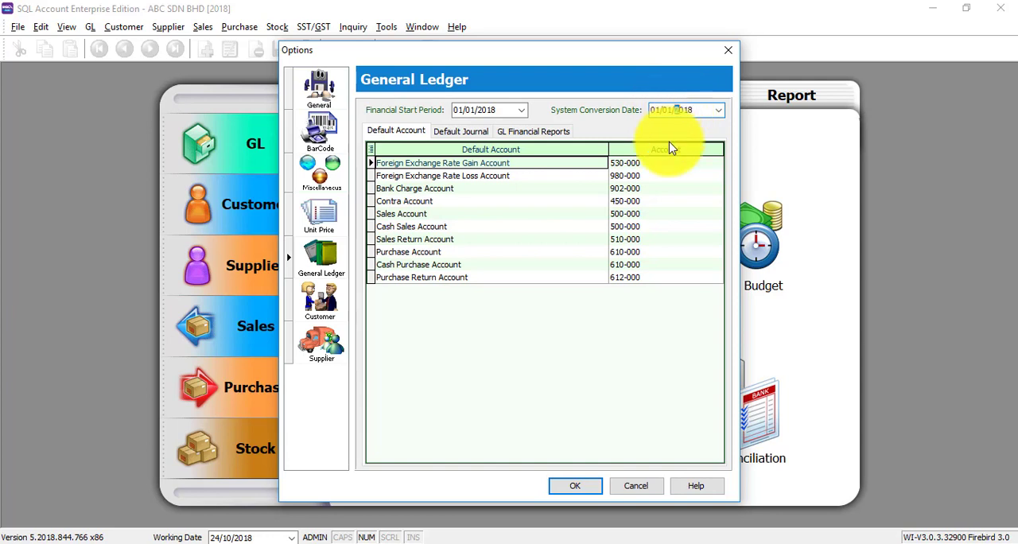
pyautogui.moveTo(660, 165)
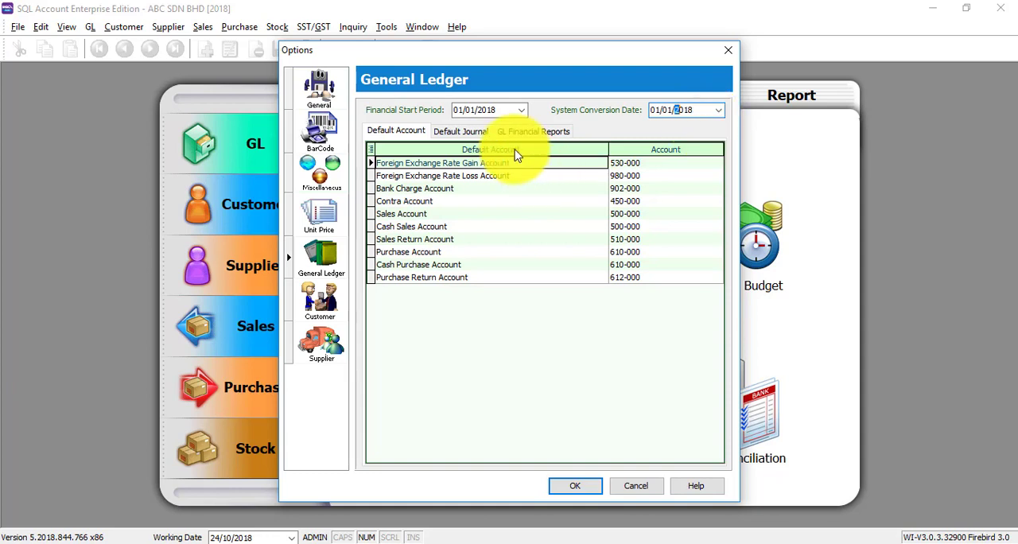
pyautogui.moveTo(599, 110)
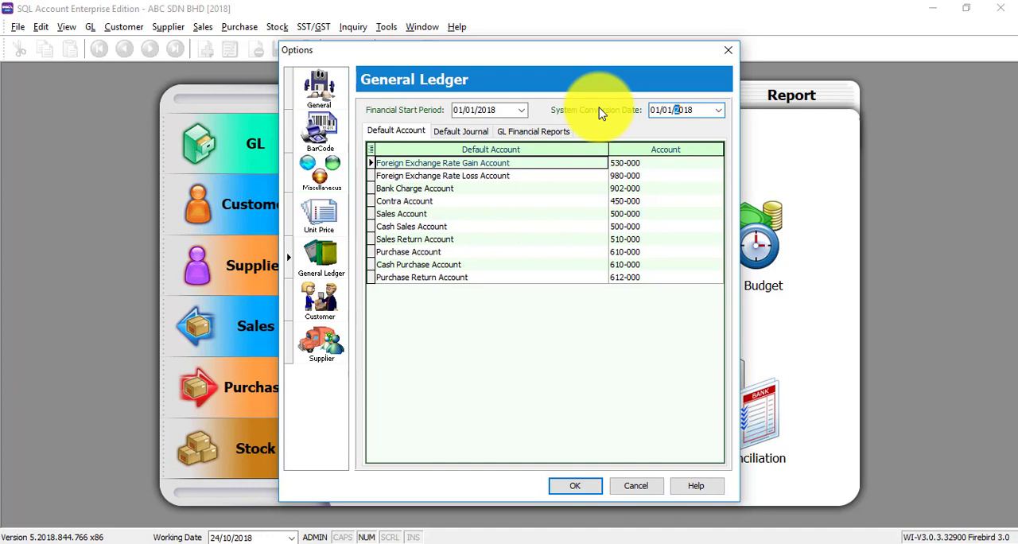
pyautogui.moveTo(448, 115)
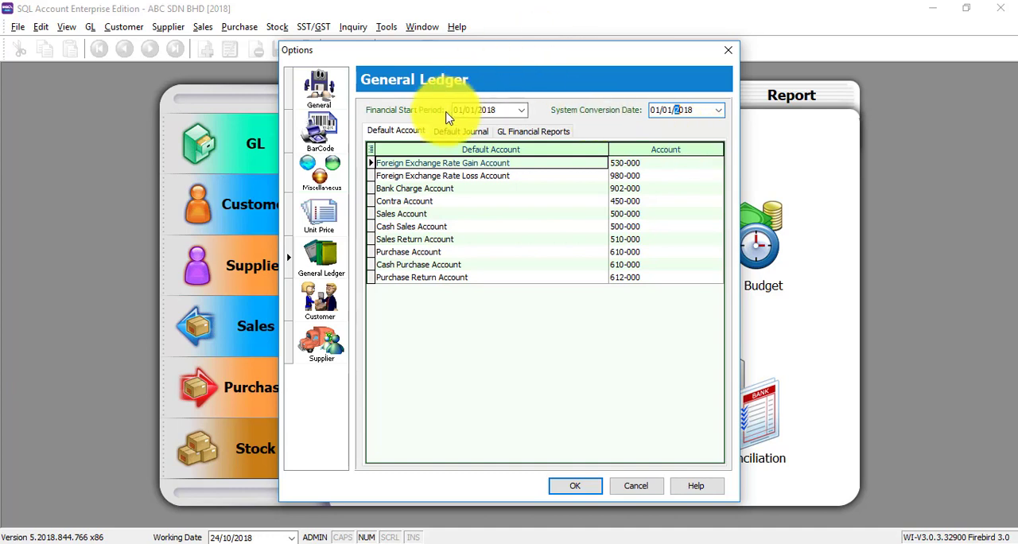
pyautogui.moveTo(459, 103)
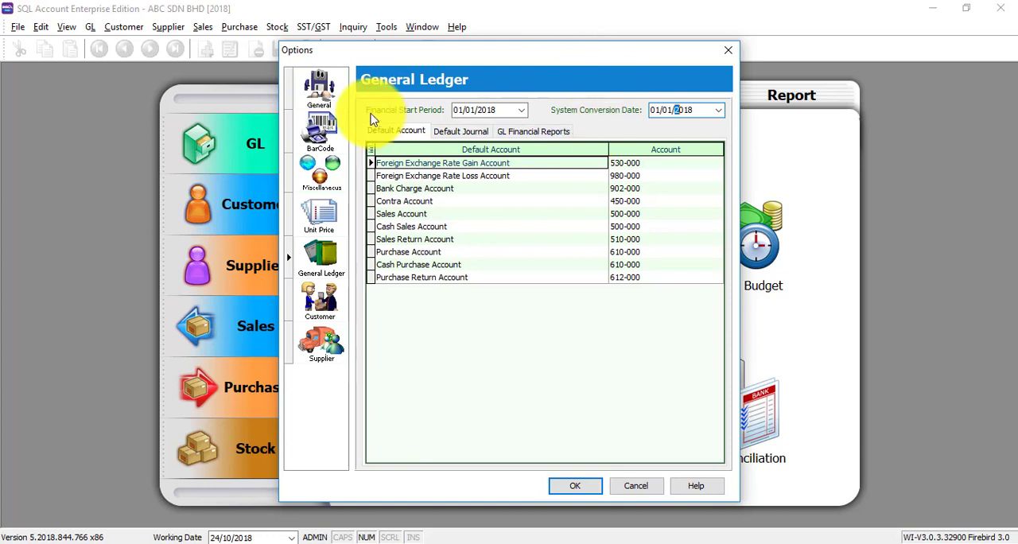
pyautogui.moveTo(565, 128)
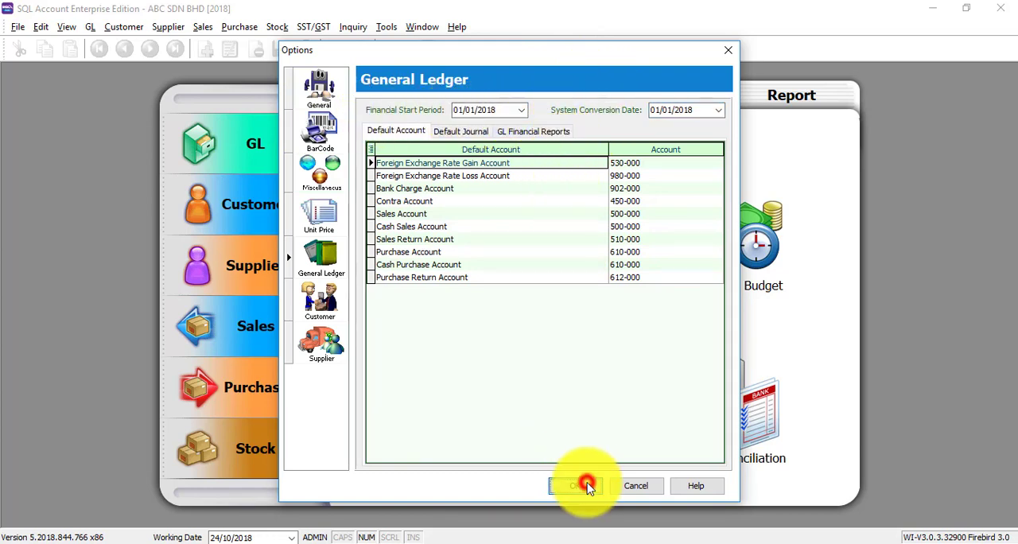
pyautogui.click(576, 485)
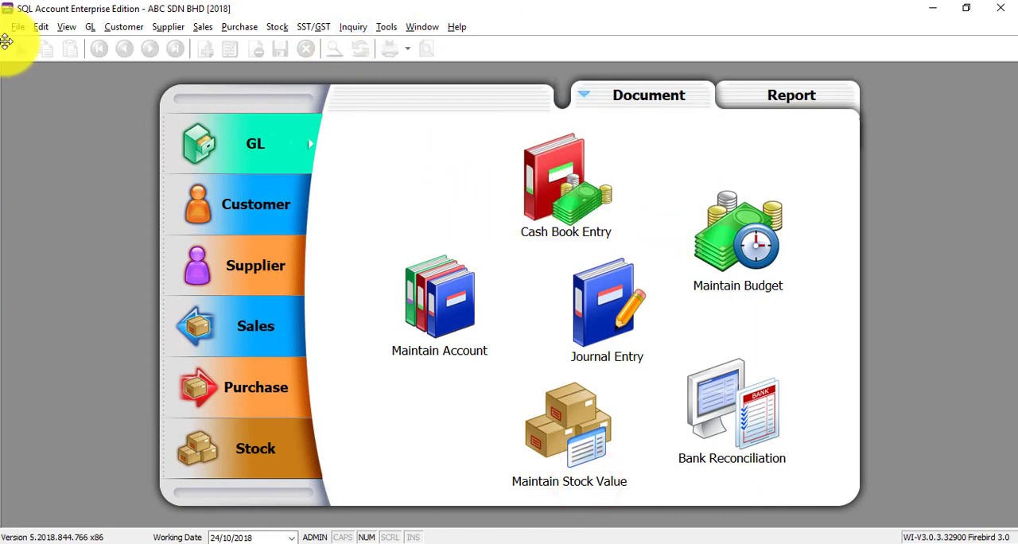
pyautogui.click(18, 27)
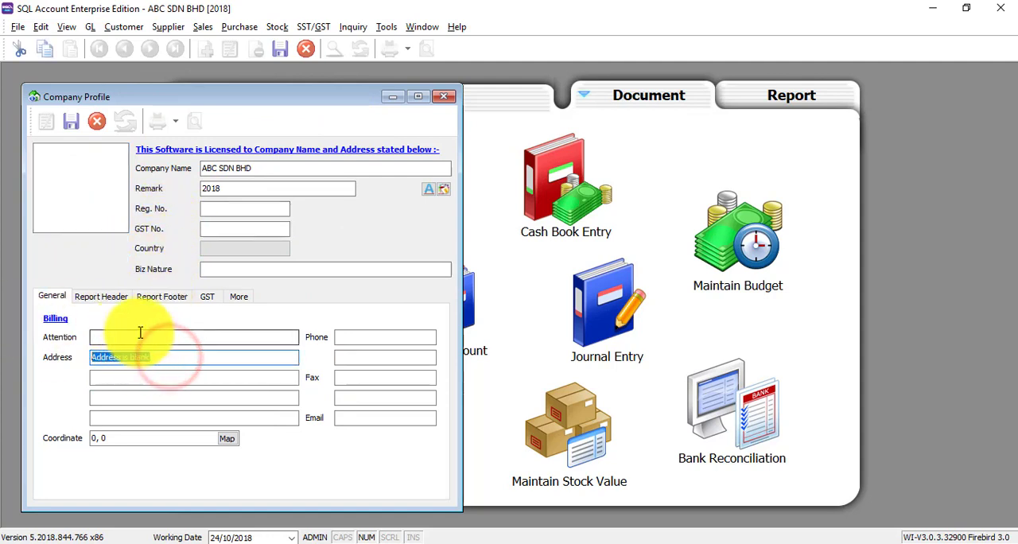
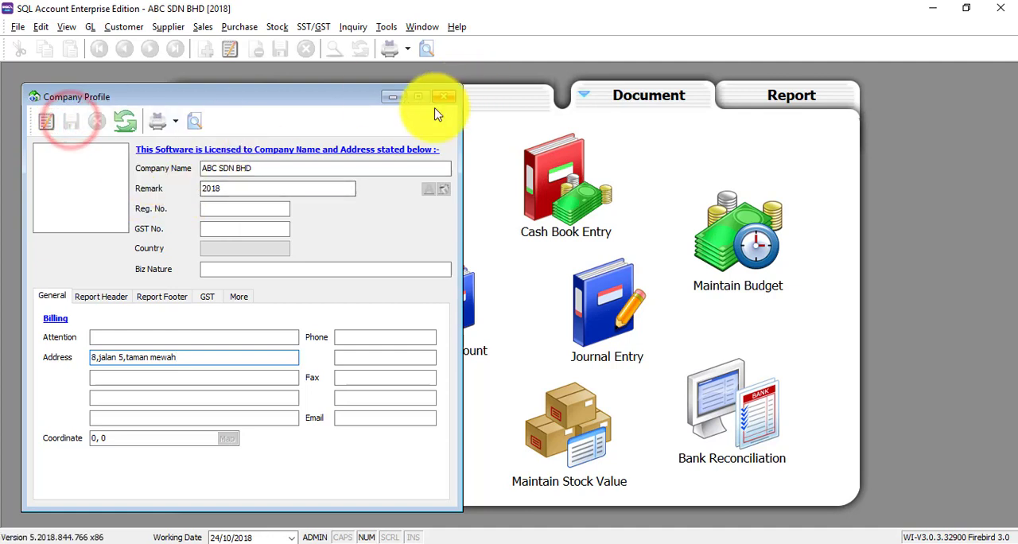
pyautogui.click(444, 96)
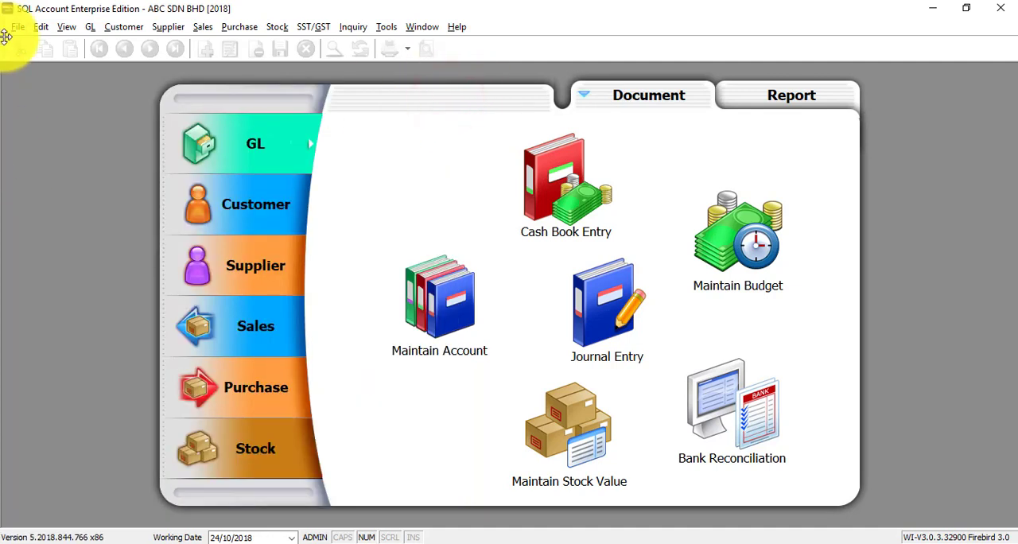
# Open File > Product Activation and print the activation request for ABC SDN BHD.
pyautogui.click(18, 26)
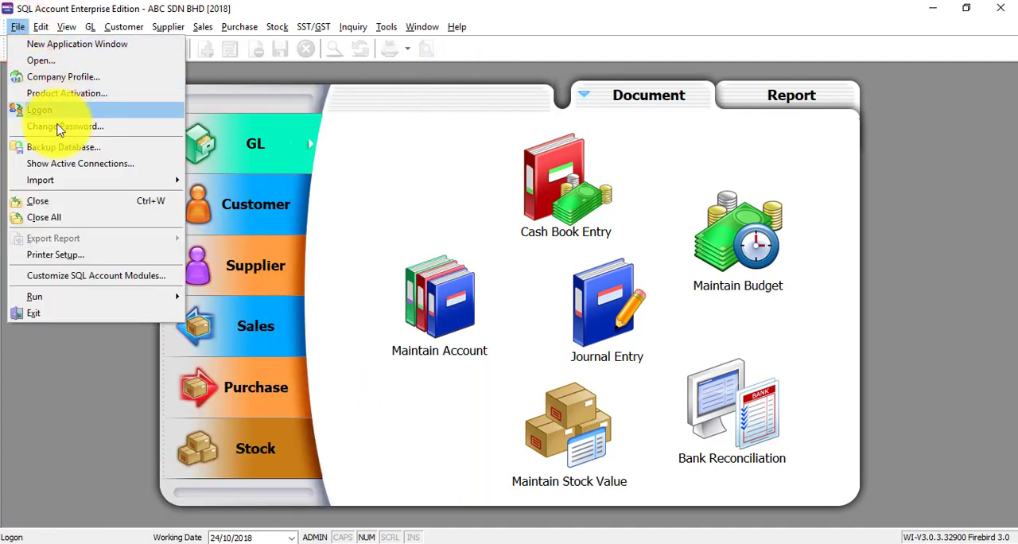
pyautogui.click(67, 93)
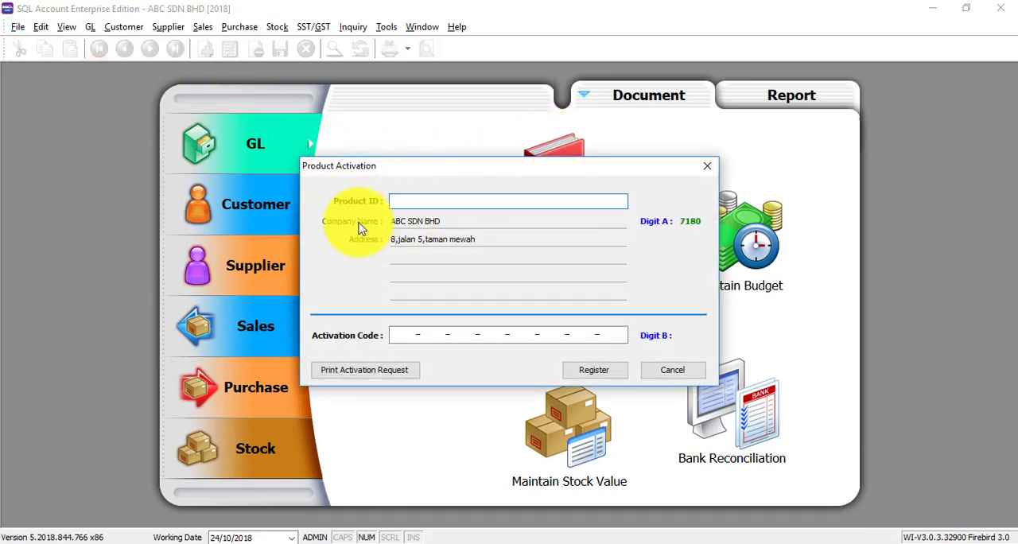
pyautogui.moveTo(374, 323)
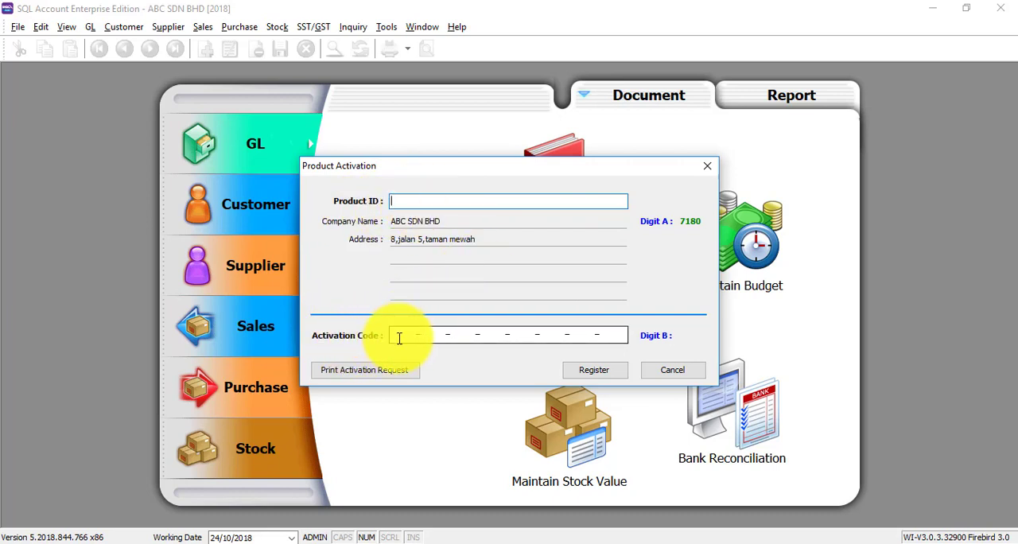
pyautogui.click(365, 370)
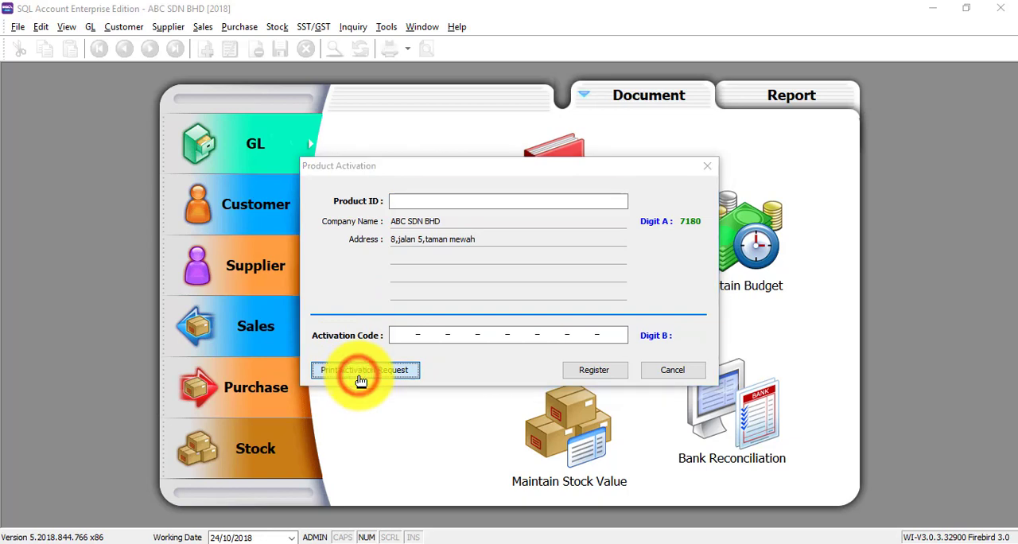
pyautogui.click(365, 370)
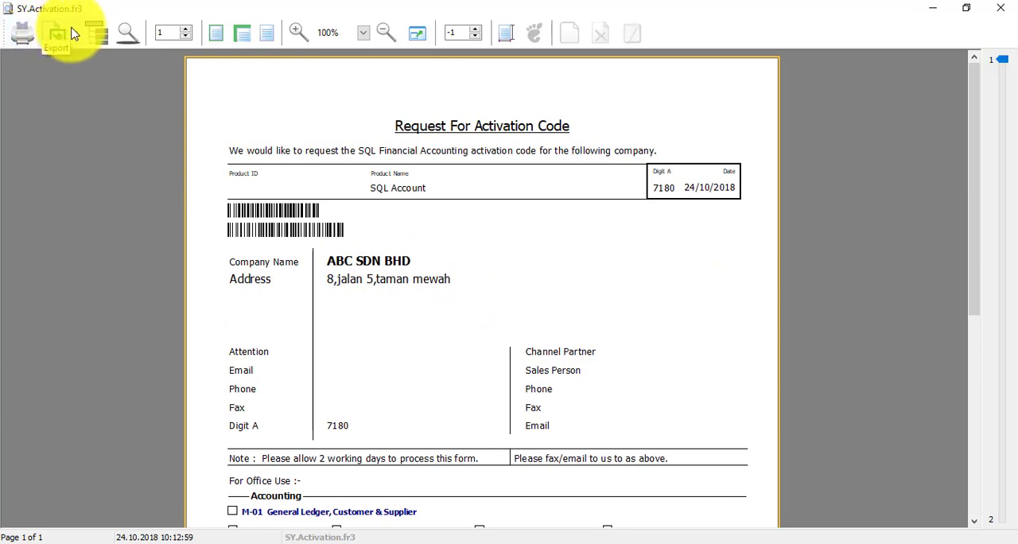
# Export the activation request preview to PDF, accepting the default export settings.
pyautogui.click(56, 32)
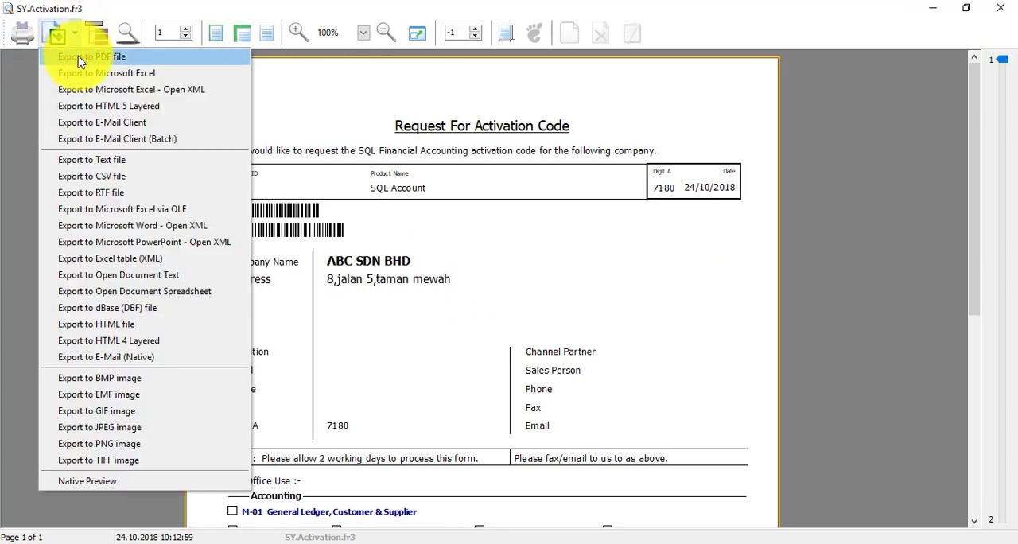
pyautogui.click(84, 57)
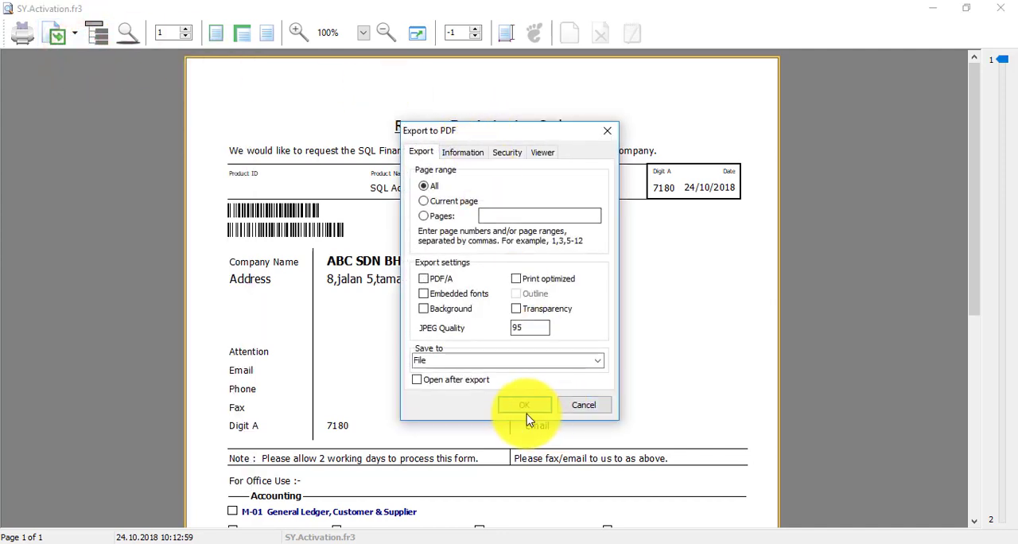
pyautogui.click(523, 405)
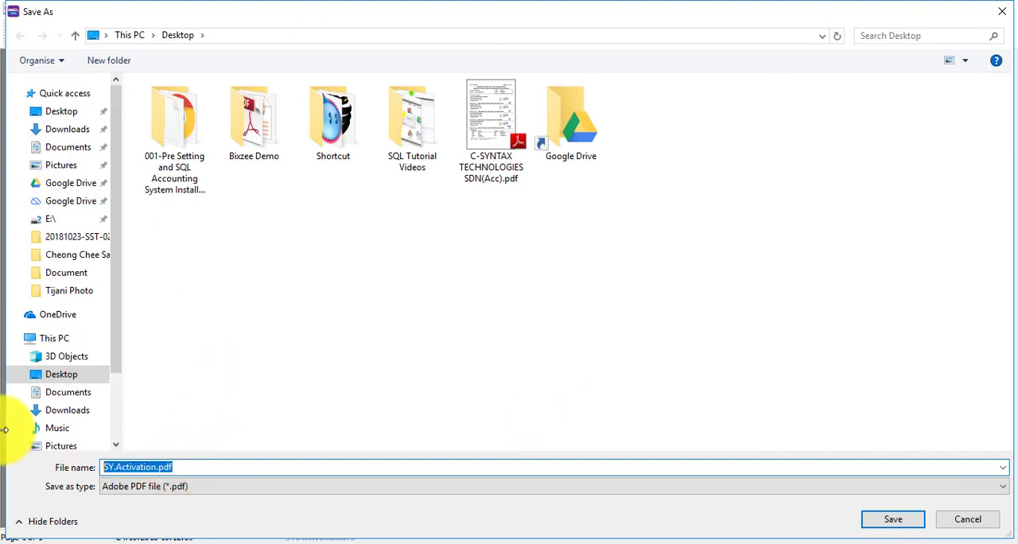
# Save the PDF to the Desktop as 'ABC SQL ACTIVATION REQUEST'.
pyautogui.write('ABC SQL')
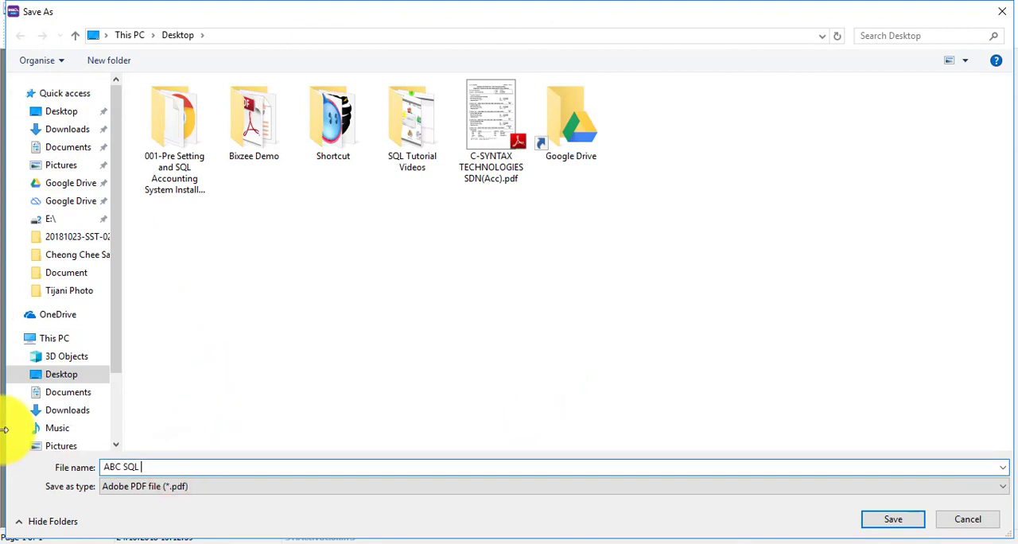
pyautogui.write('ACTIVAT')
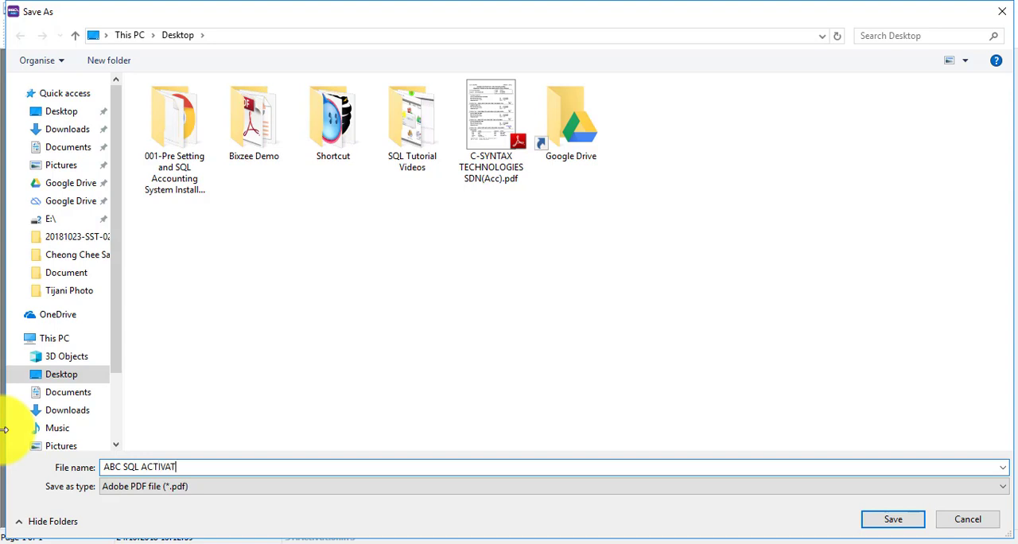
pyautogui.write('ION REQ')
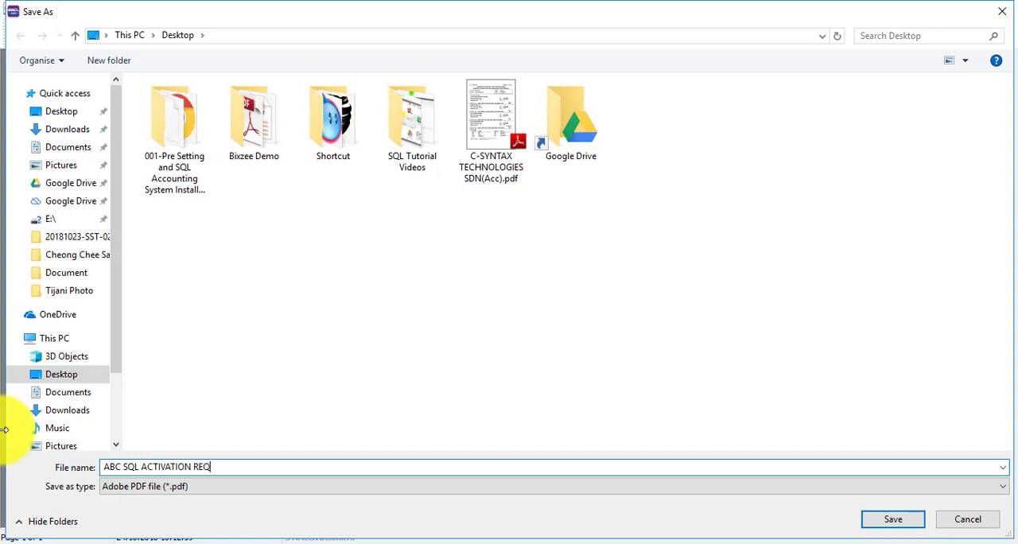
pyautogui.write('UEST')
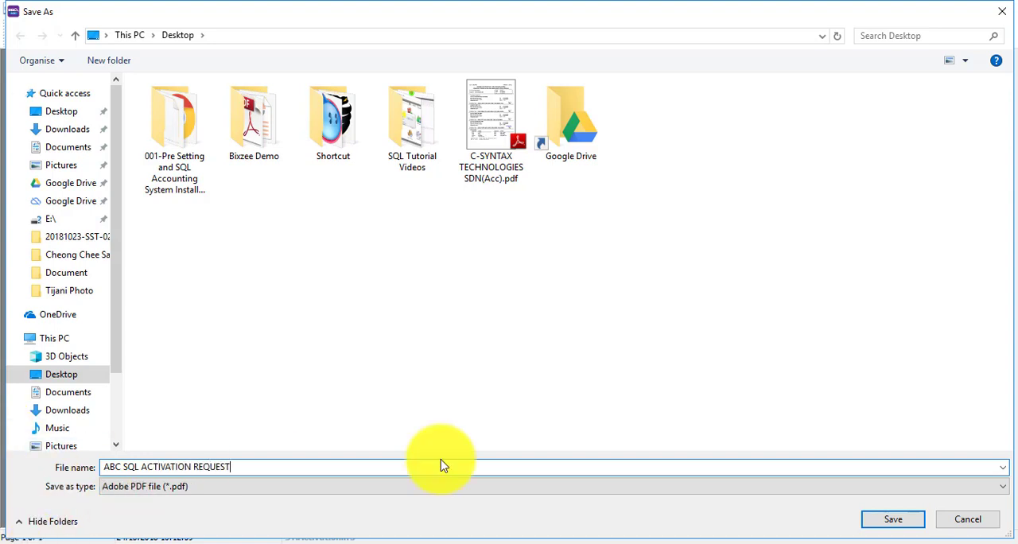
pyautogui.click(893, 519)
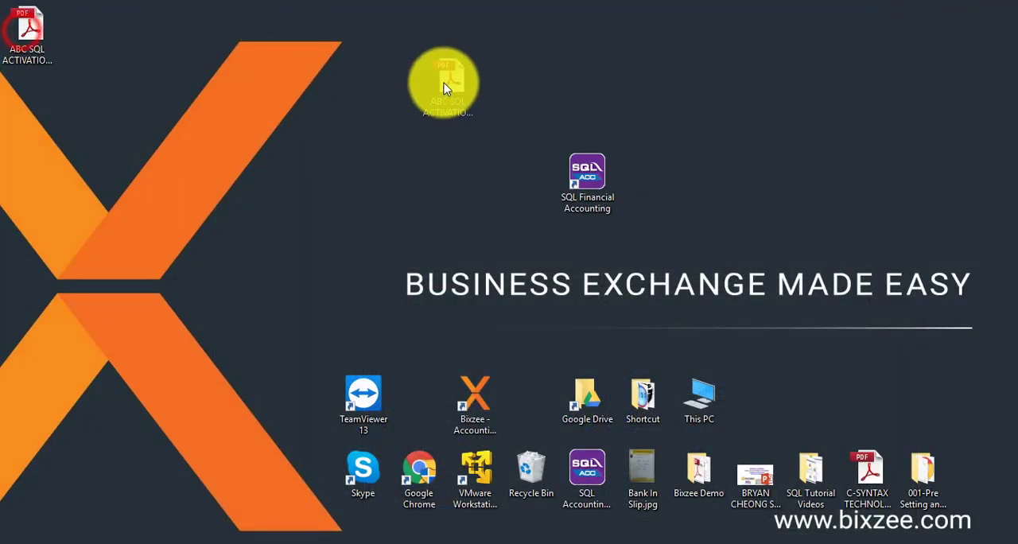
pyautogui.doubleClick(444, 82)
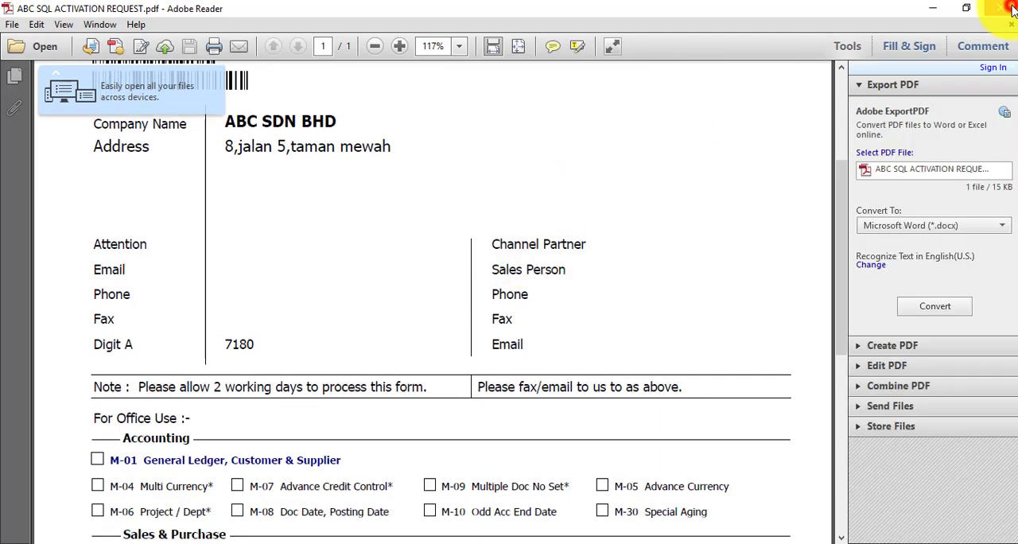
pyautogui.click(1002, 8)
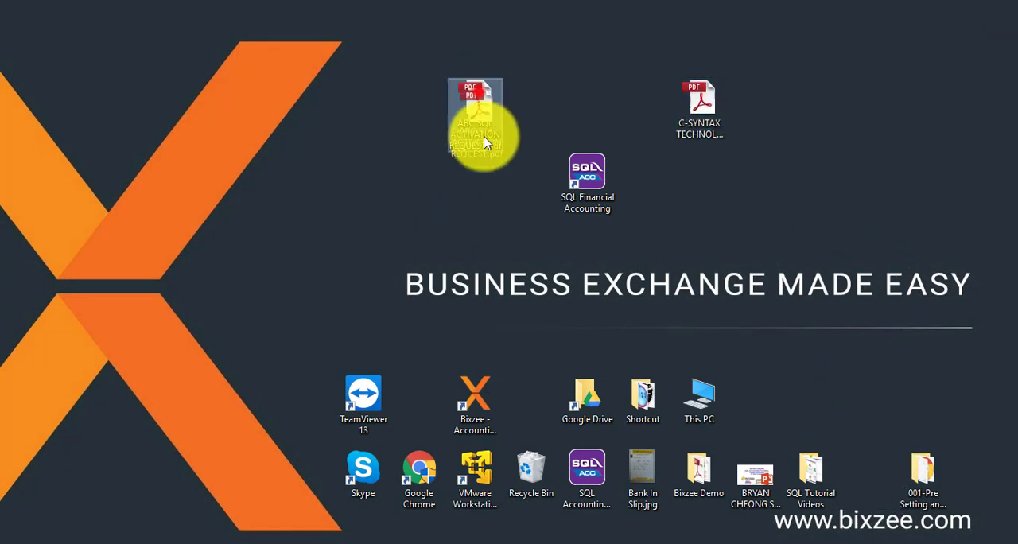
# Open C-SYNTAX TECHNOLOGIES SDN(Acc).pdf and scroll to its package information list.
pyautogui.doubleClick(475, 119)
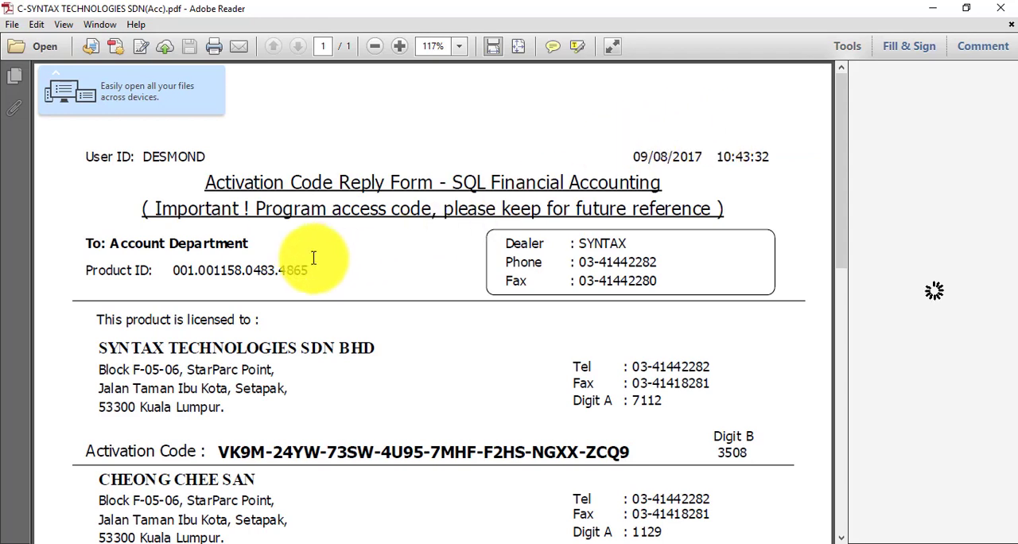
pyautogui.click(846, 46)
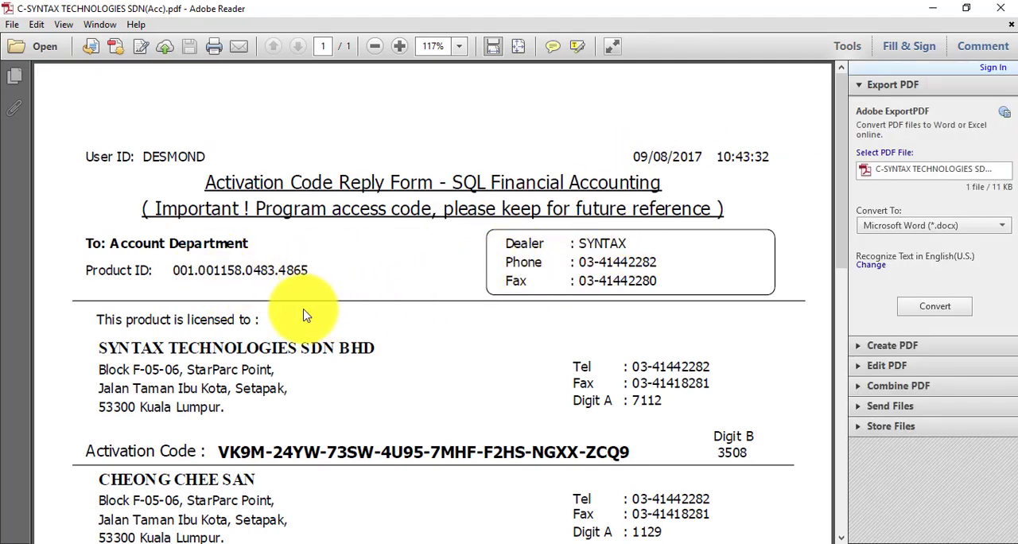
pyautogui.scroll(-3)
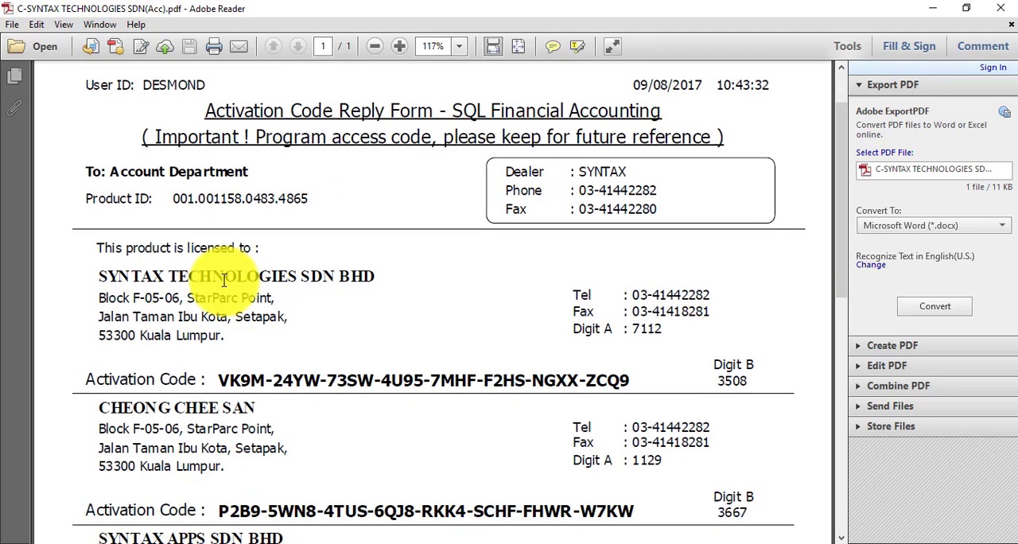
pyautogui.scroll(-3)
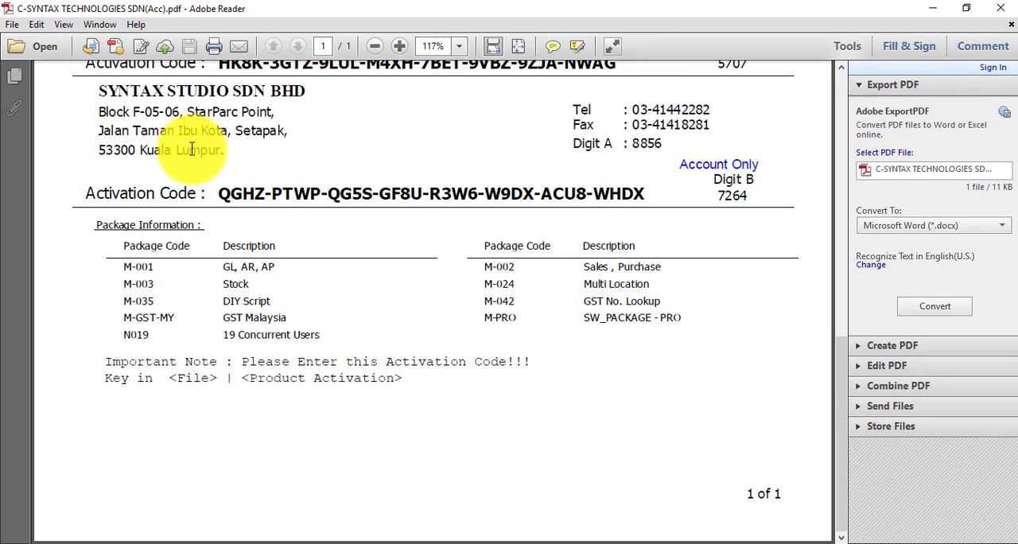
pyautogui.moveTo(119, 253)
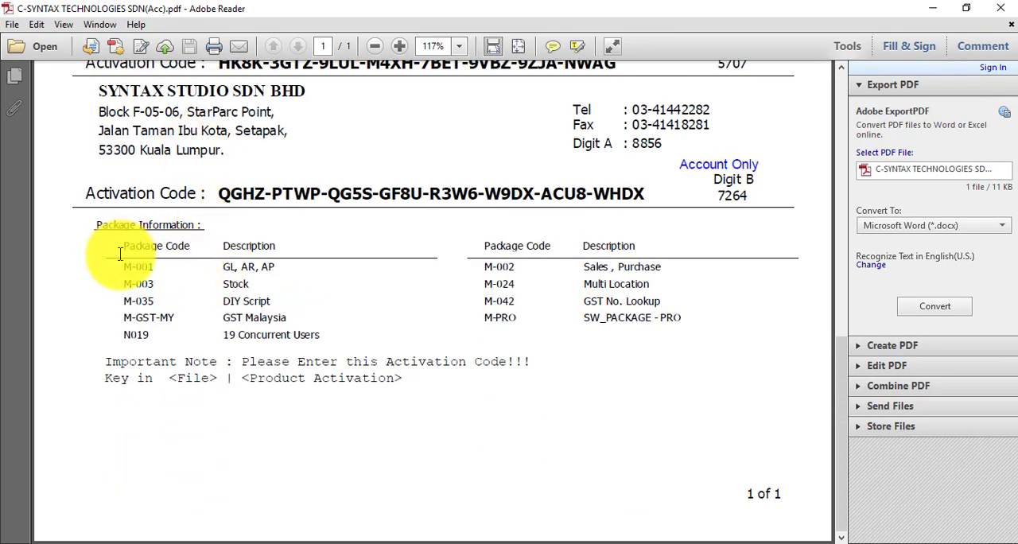
pyautogui.moveTo(120, 255); pyautogui.dragTo(306, 320)
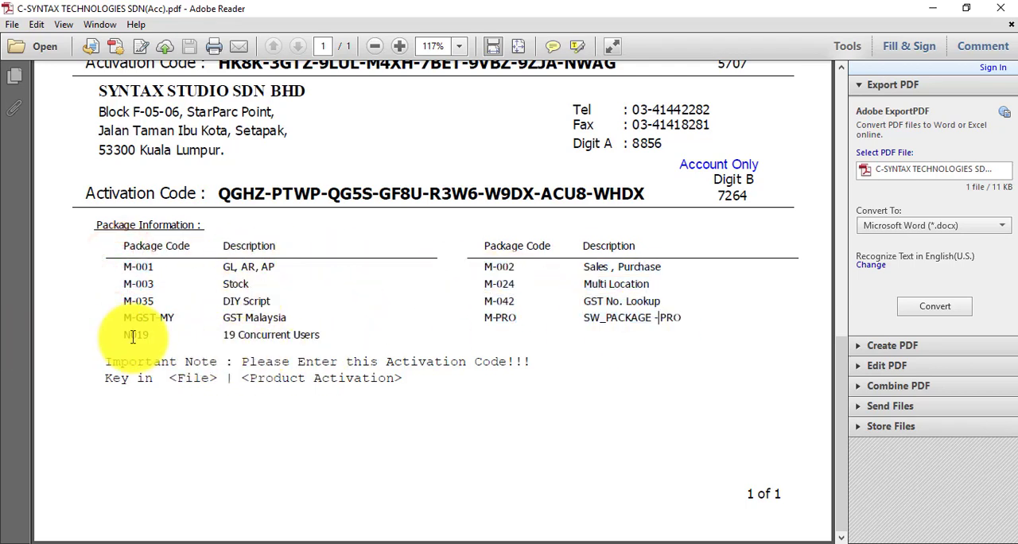
pyautogui.moveTo(708, 267)
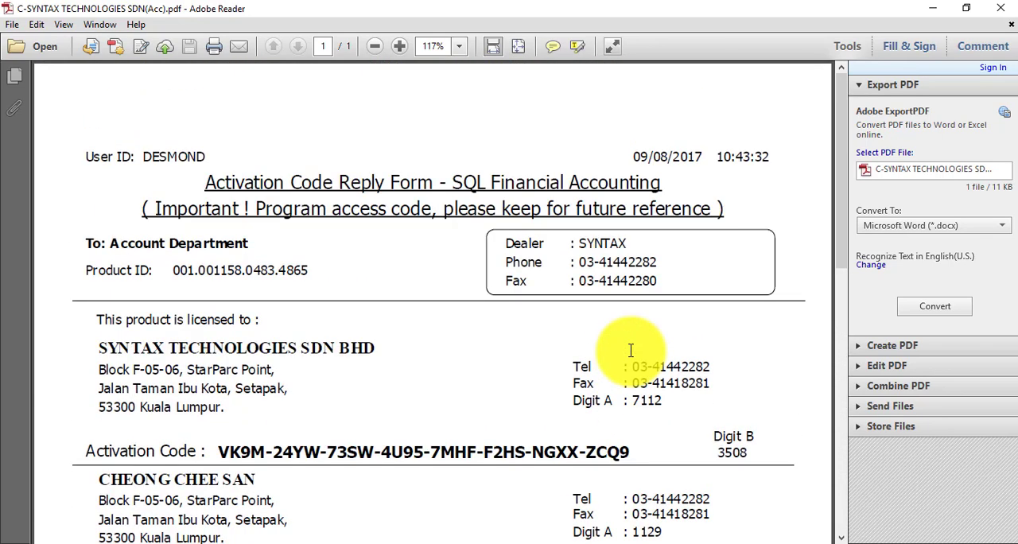
pyautogui.moveTo(125, 130)
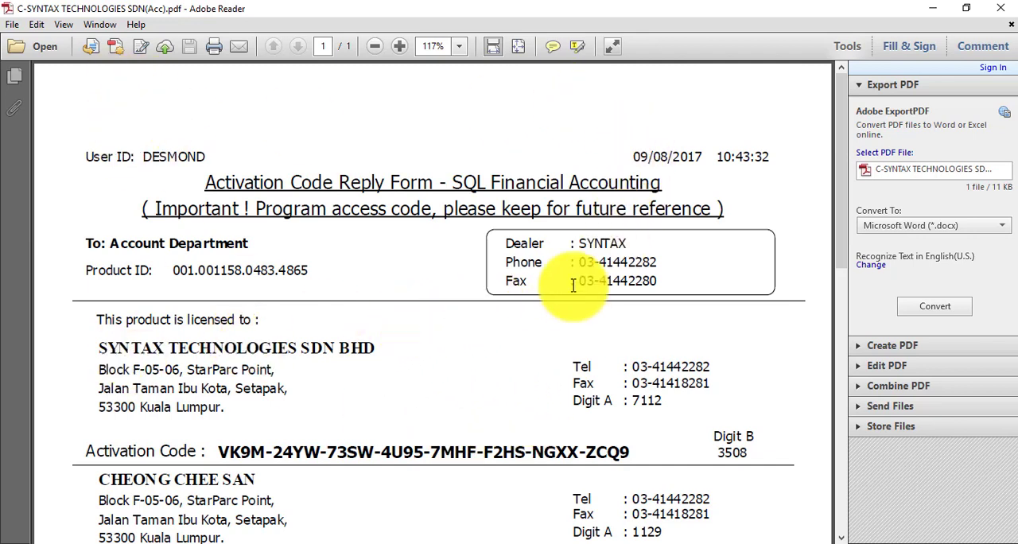
pyautogui.moveTo(577, 294)
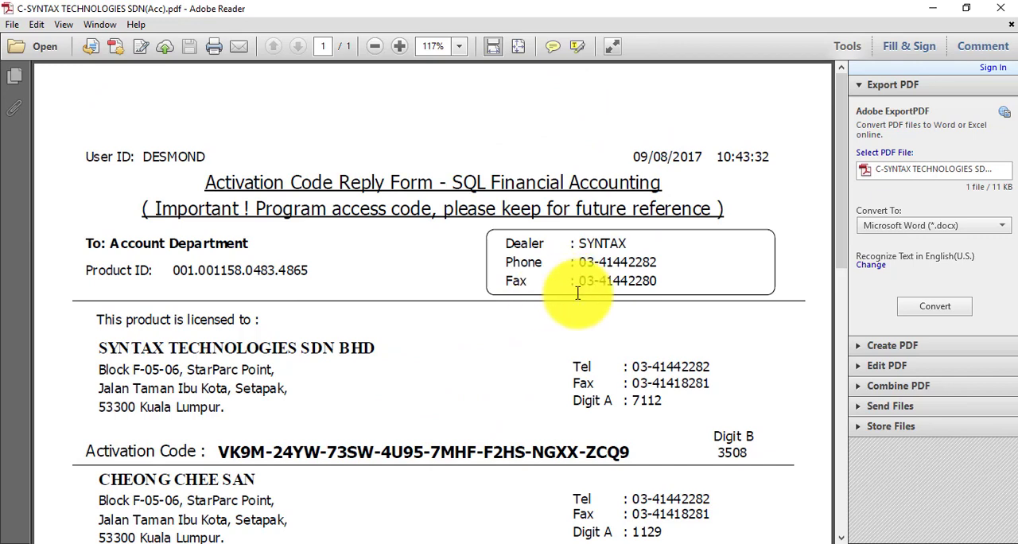
pyautogui.moveTo(257, 329)
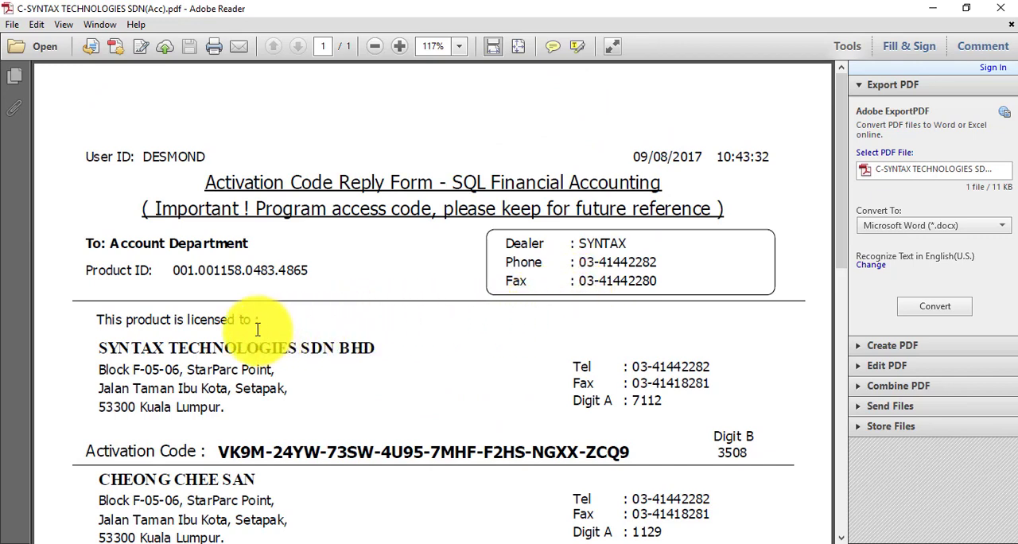
pyautogui.moveTo(383, 288)
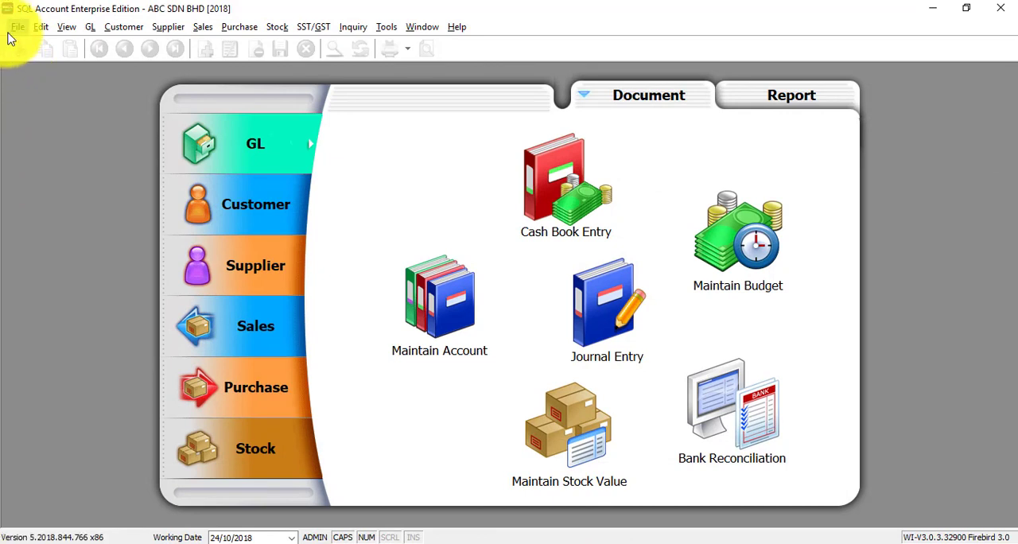
pyautogui.click(18, 26)
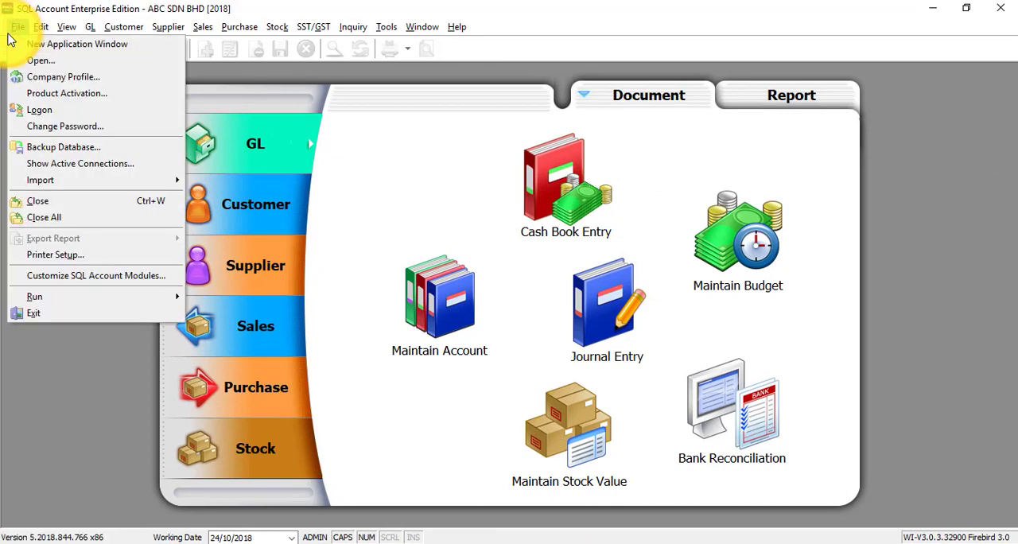
pyautogui.click(67, 93)
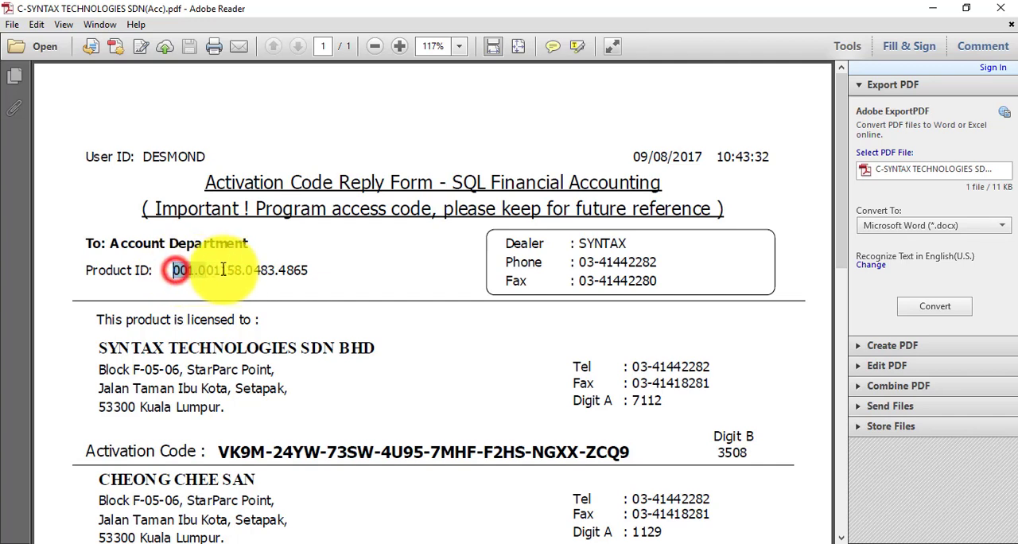
pyautogui.moveTo(173, 270); pyautogui.dragTo(307, 270)
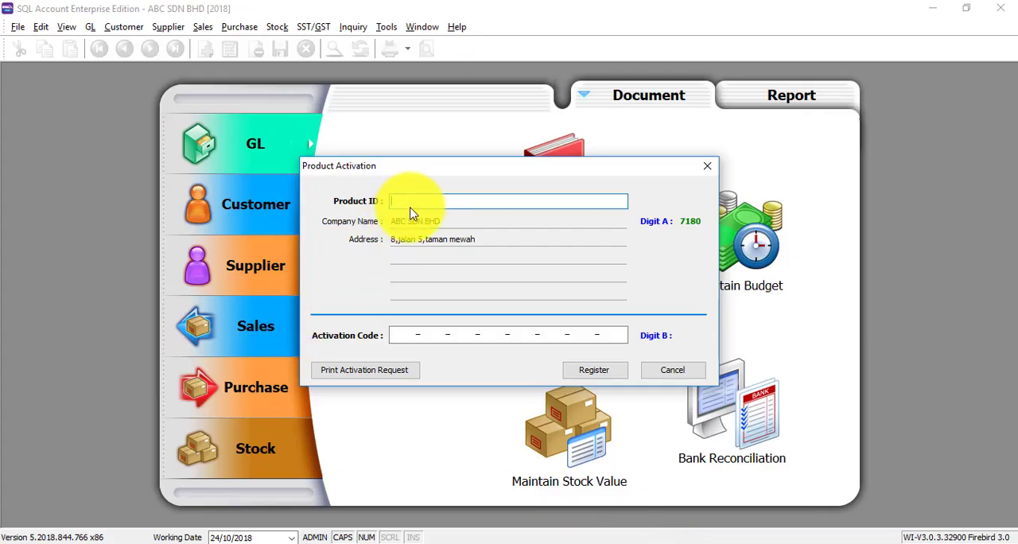
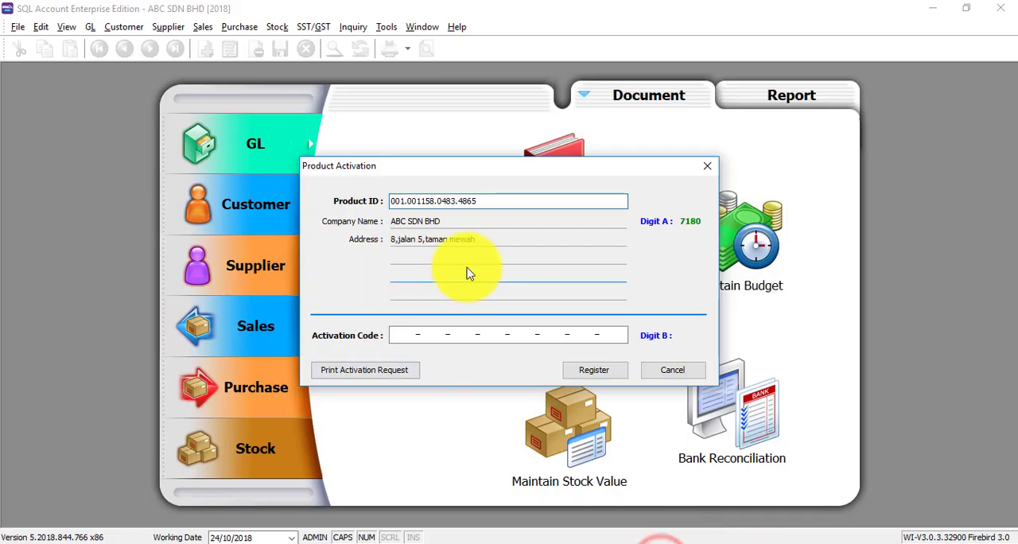
pyautogui.write('SYNTAX TECHNOLOGIES SDN BHD')
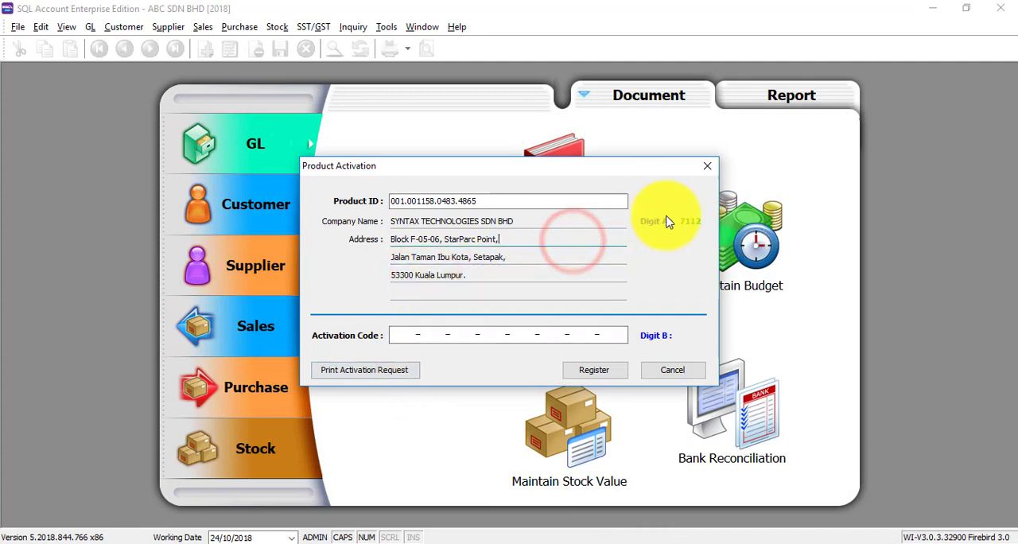
pyautogui.moveTo(700, 230)
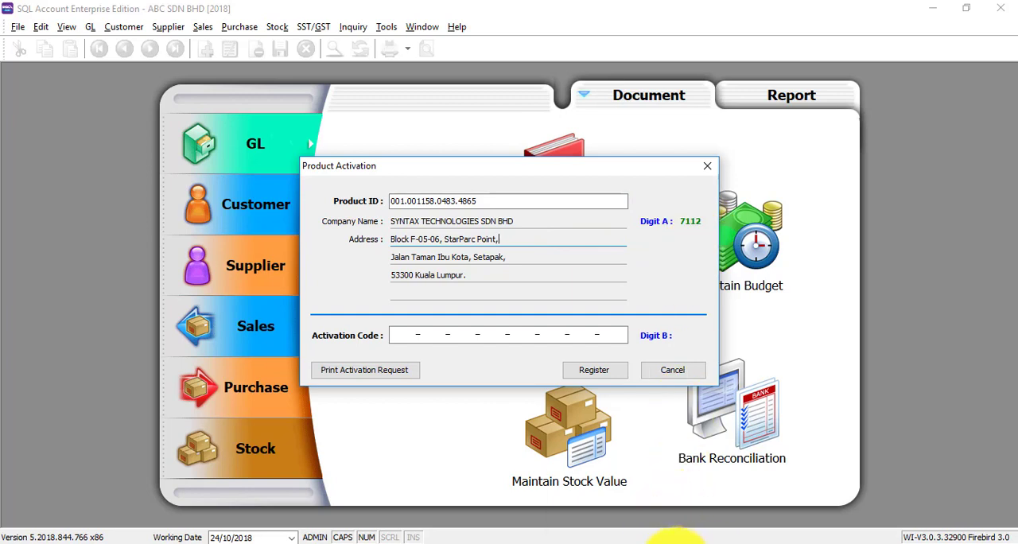
pyautogui.click(364, 370)
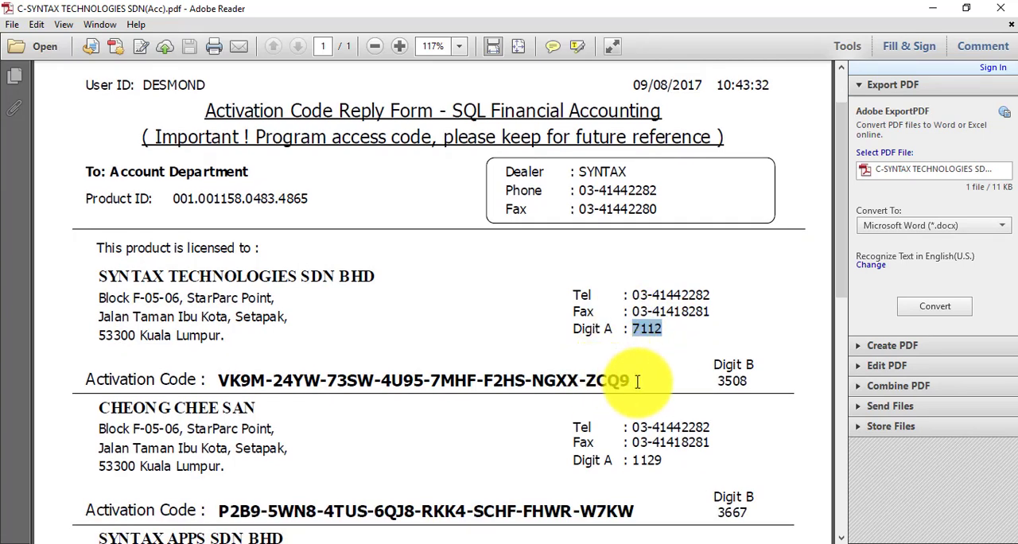
pyautogui.moveTo(628, 380); pyautogui.dragTo(219, 380)
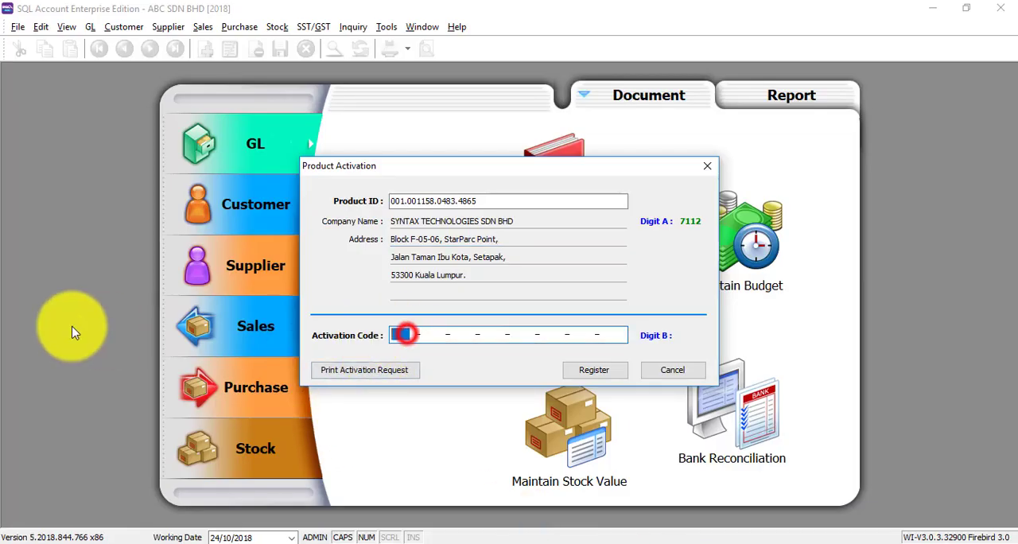
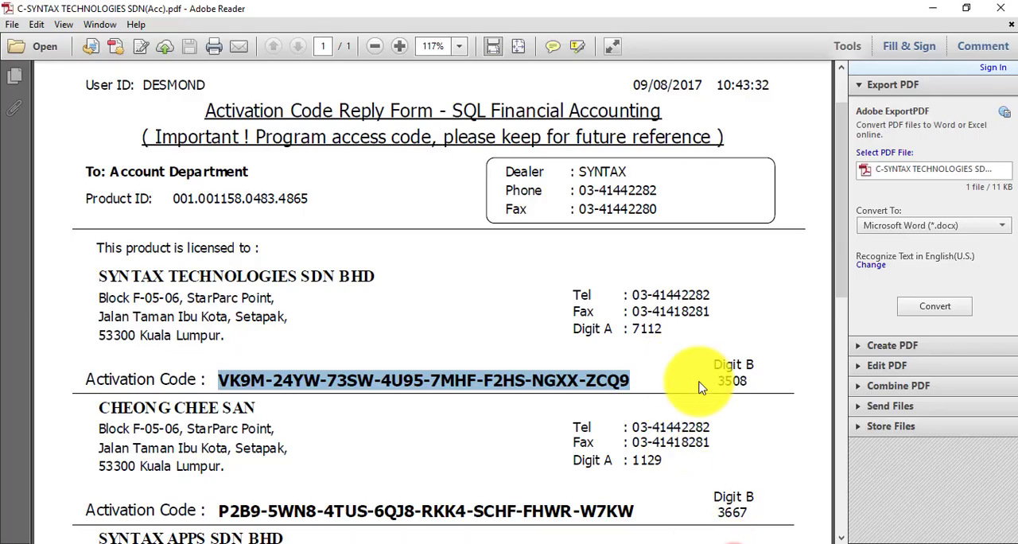
pyautogui.moveTo(657, 541)
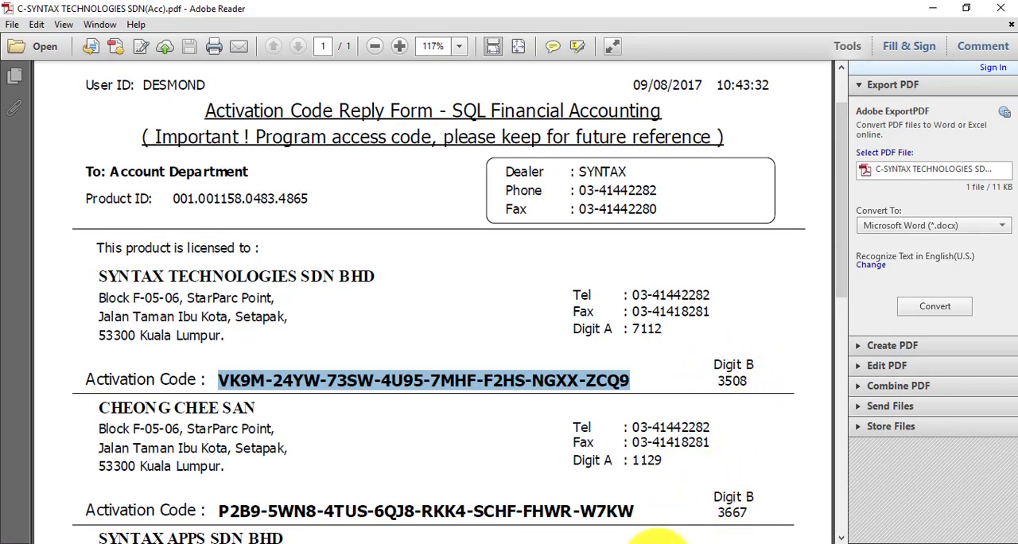
pyautogui.click(594, 370)
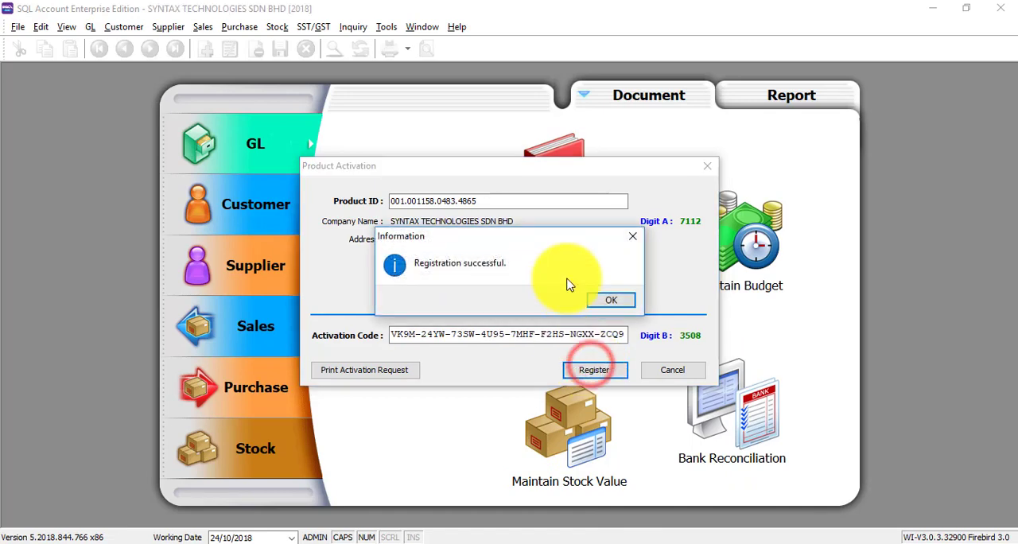
pyautogui.click(611, 300)
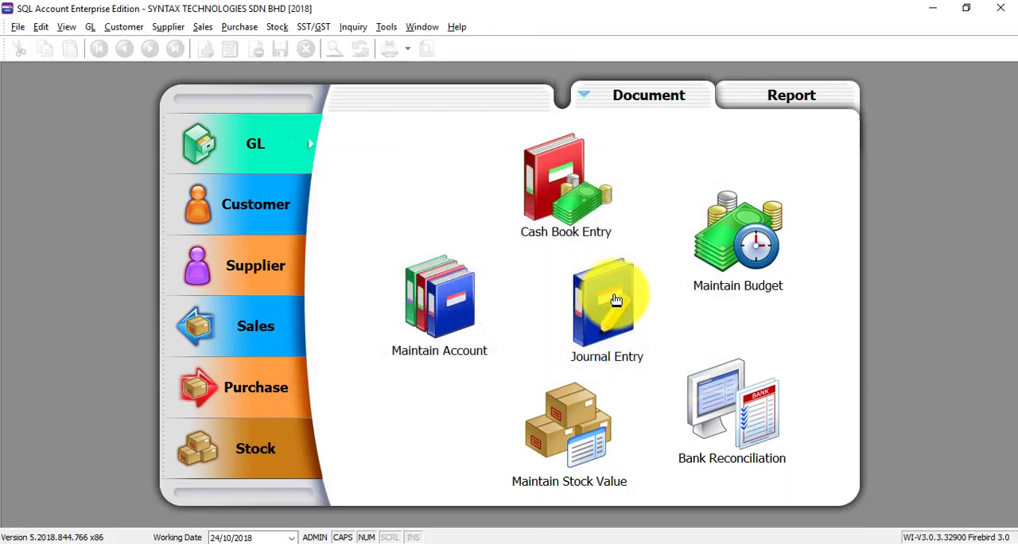
# View the Company Profile report header in the Rich Text Editor, then close it.
pyautogui.click(17, 26)
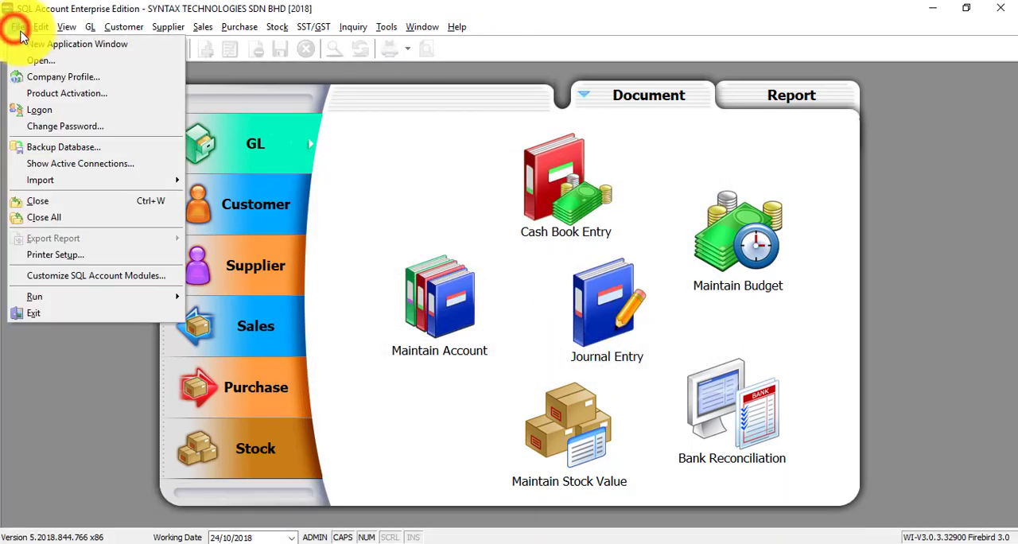
pyautogui.click(64, 77)
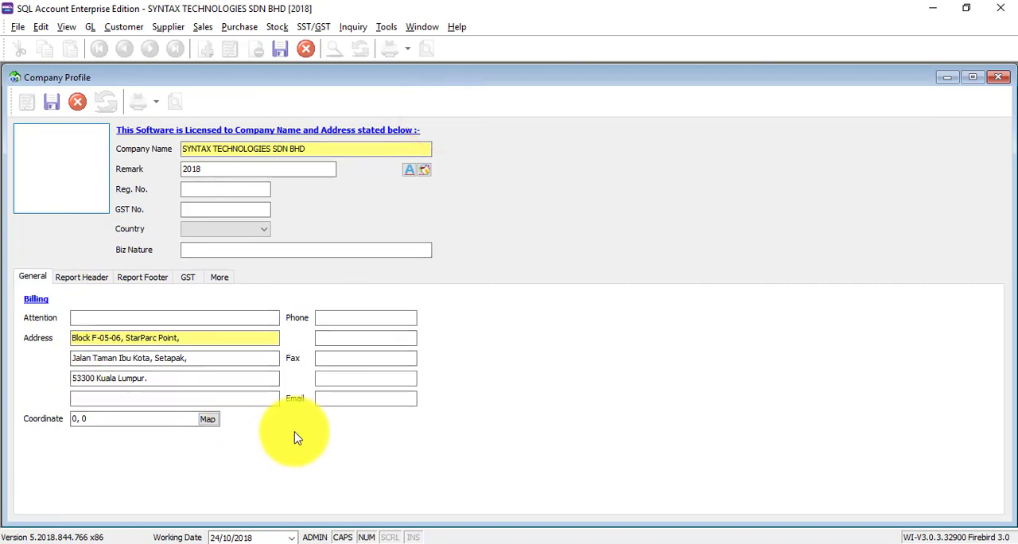
pyautogui.click(81, 277)
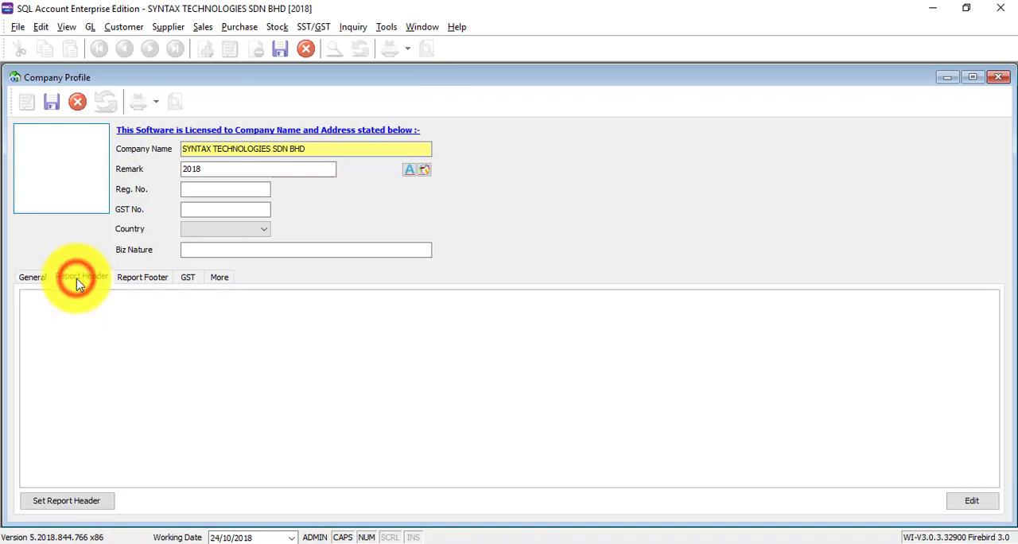
pyautogui.click(81, 277)
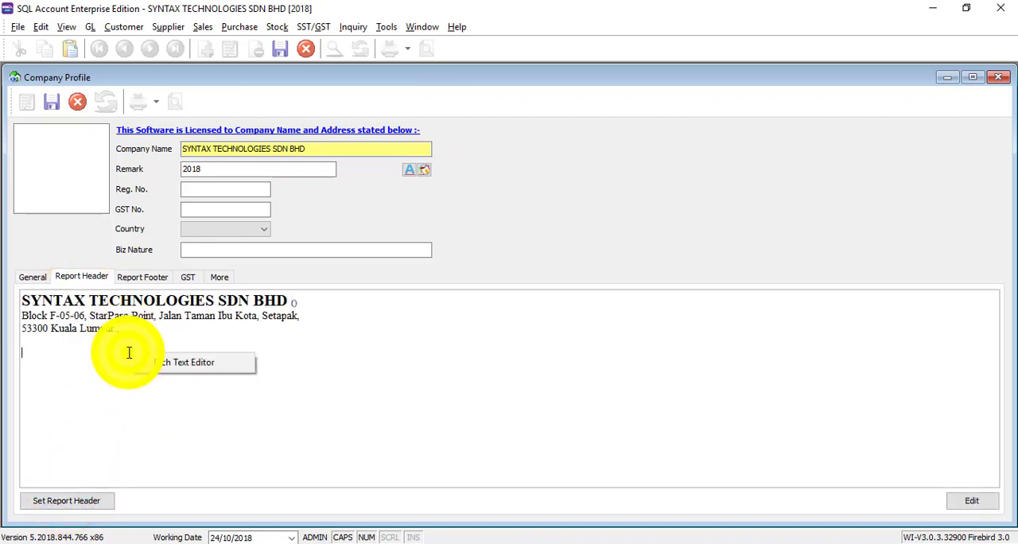
pyautogui.click(186, 362)
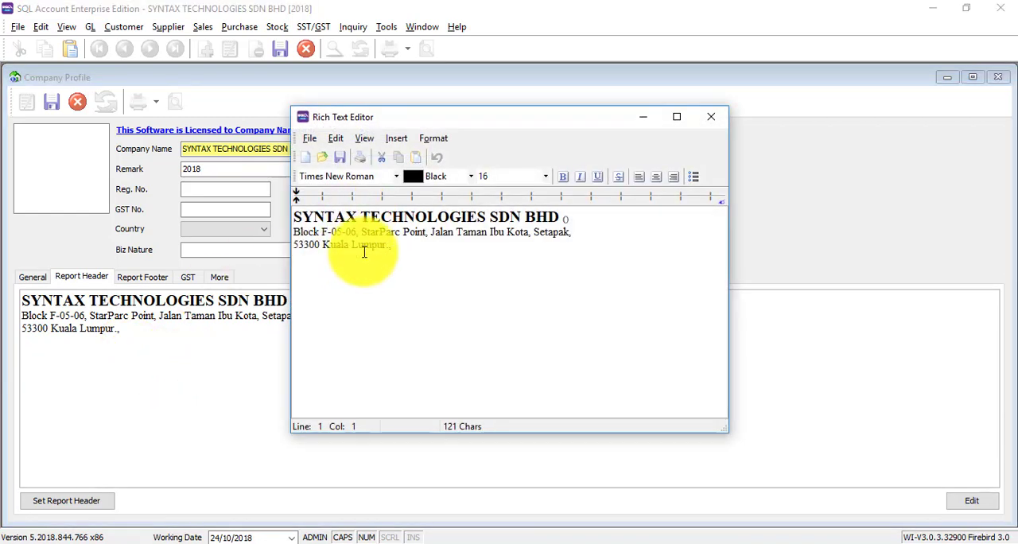
pyautogui.moveTo(412, 238)
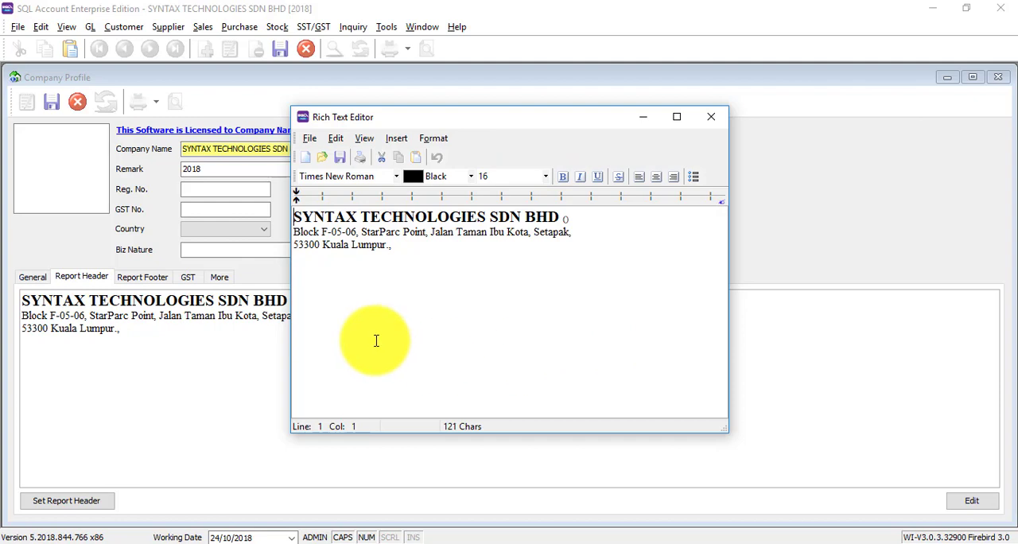
pyautogui.click(711, 117)
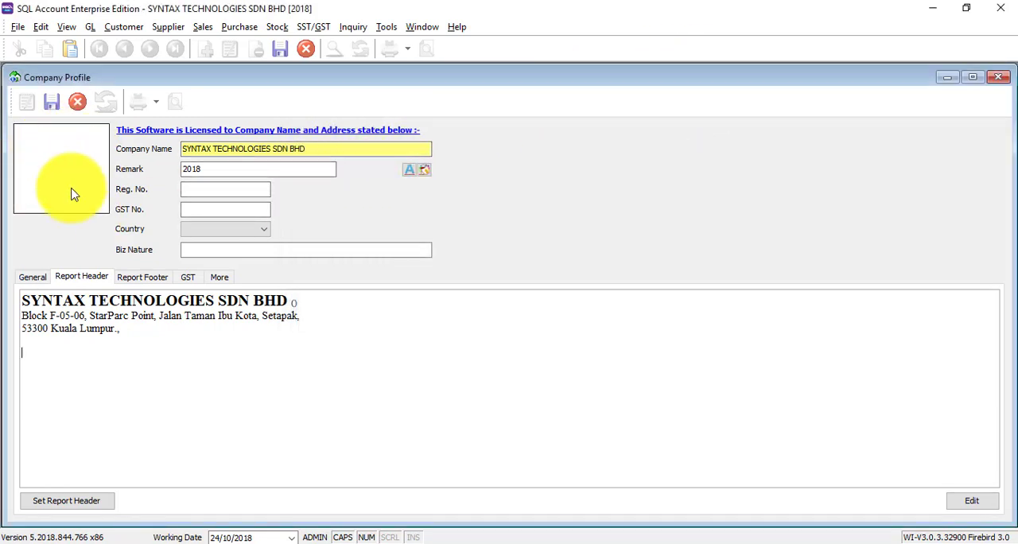
# Load the logo from DATA (D:) > Google Drive > Syntax Technologies into the profile picture.
pyautogui.rightClick(61, 167)
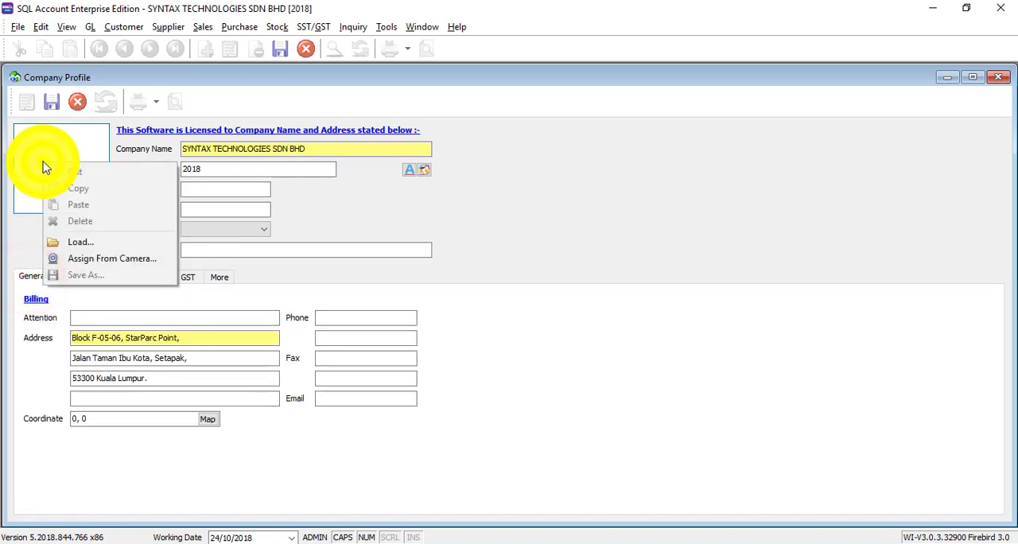
pyautogui.click(80, 242)
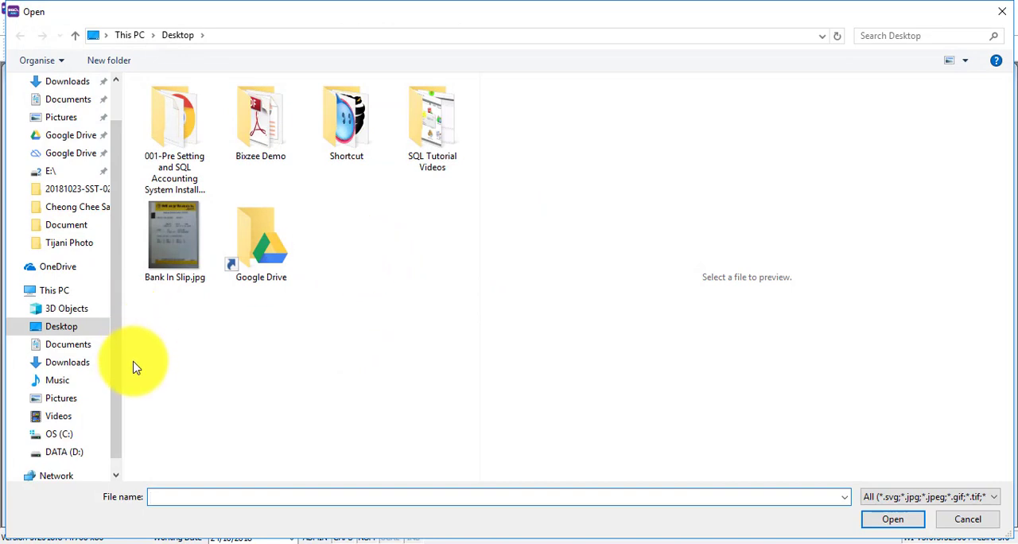
pyautogui.click(63, 452)
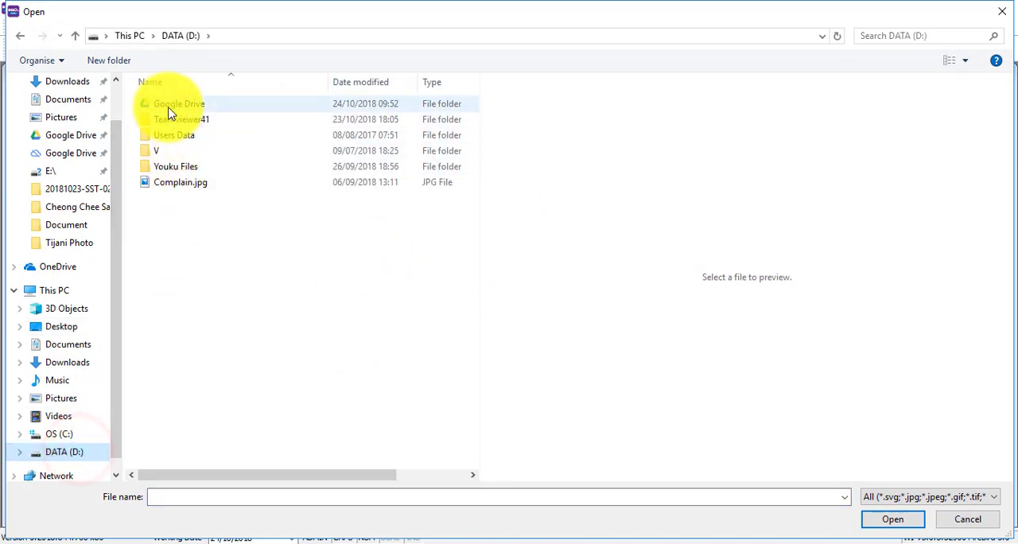
pyautogui.doubleClick(169, 103)
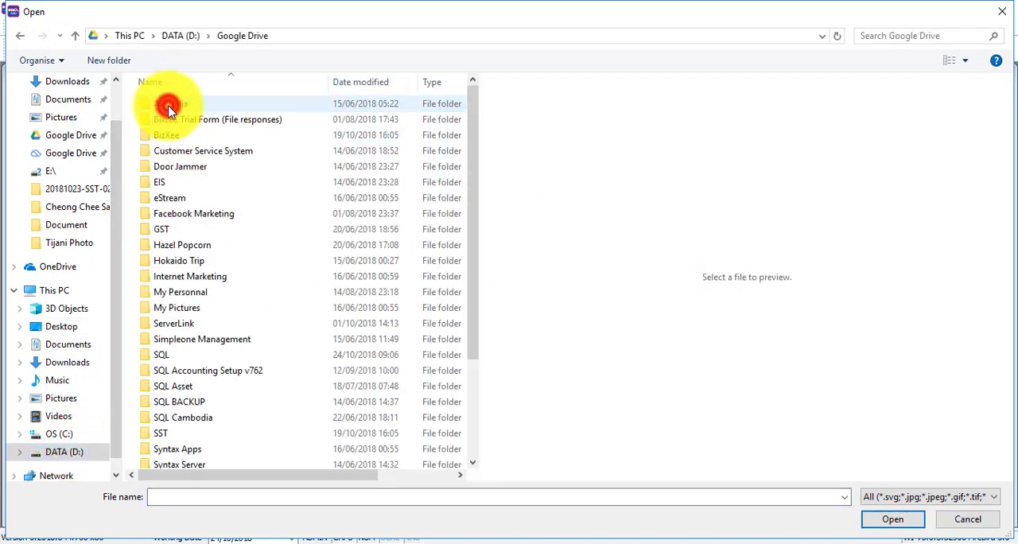
pyautogui.scroll(-3)
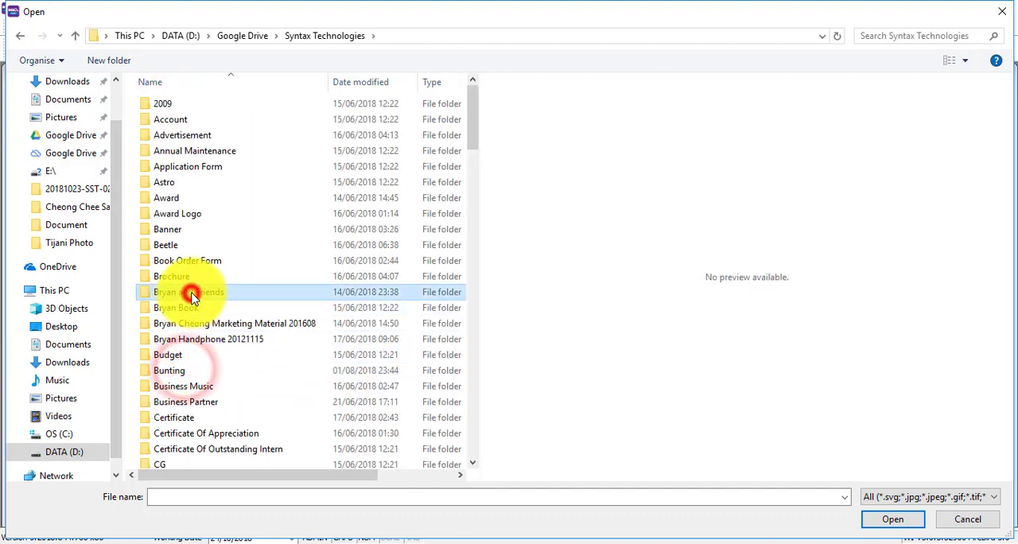
pyautogui.scroll(-3)
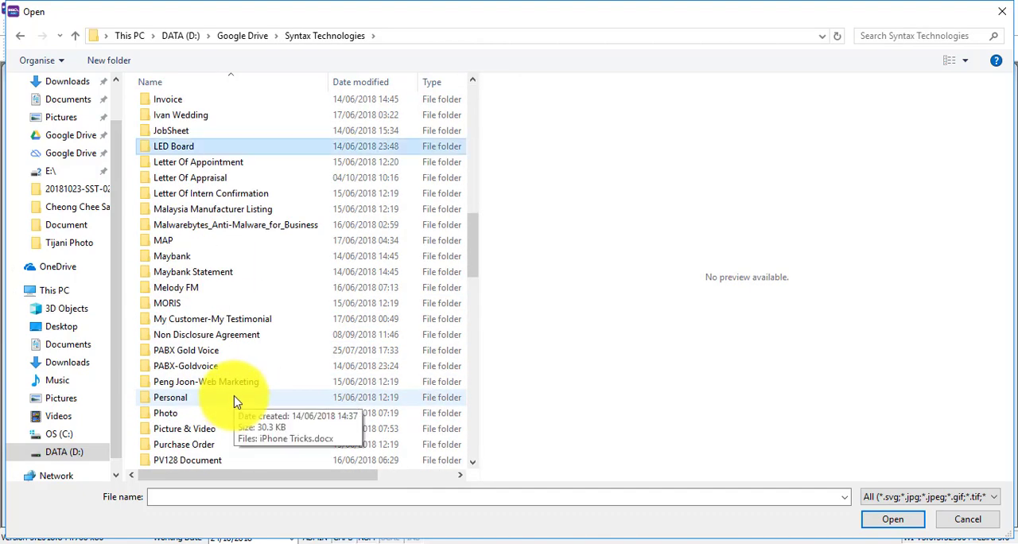
pyautogui.scroll(-3)
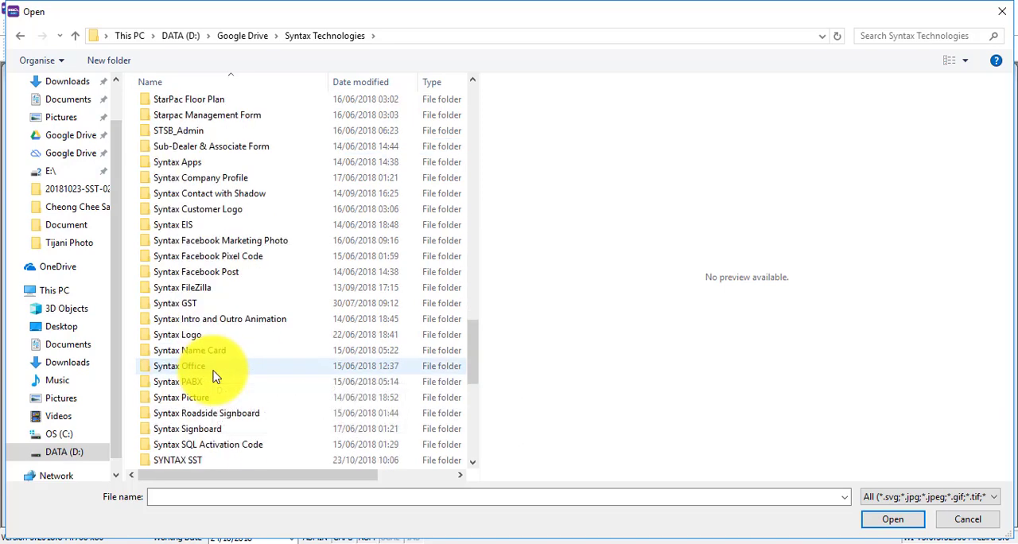
pyautogui.doubleClick(178, 334)
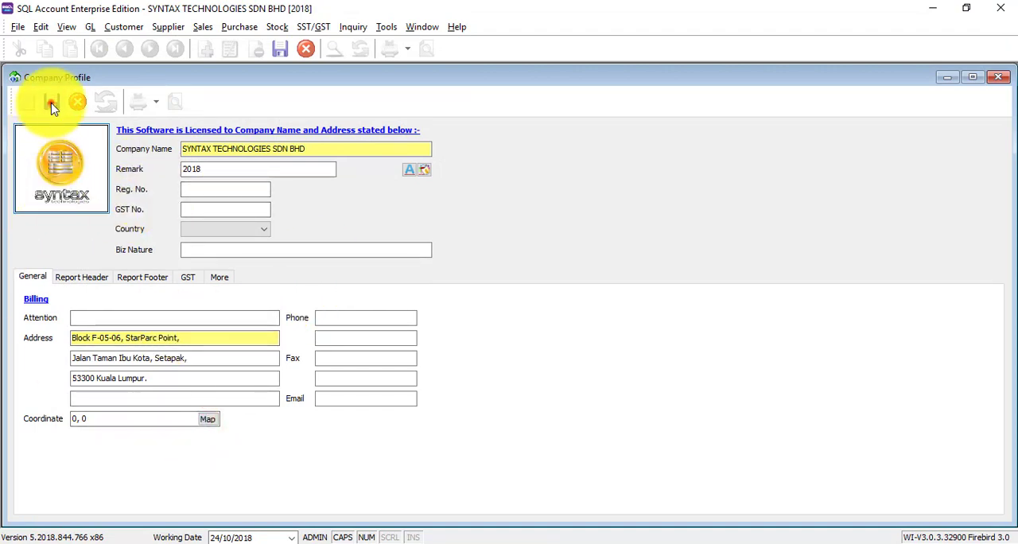
# Save the company profile and list the company databases on the logon screen.
pyautogui.click(52, 102)
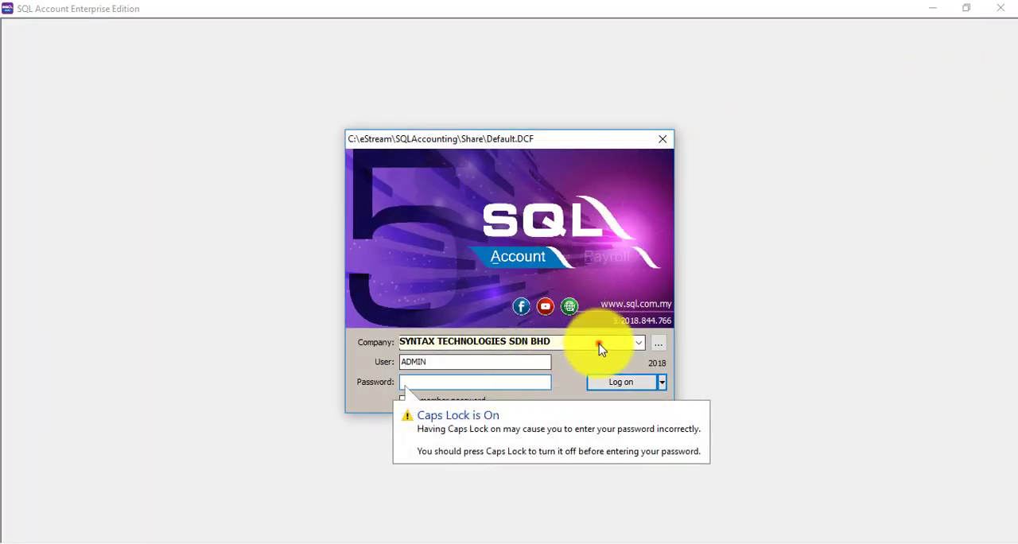
pyautogui.click(638, 342)
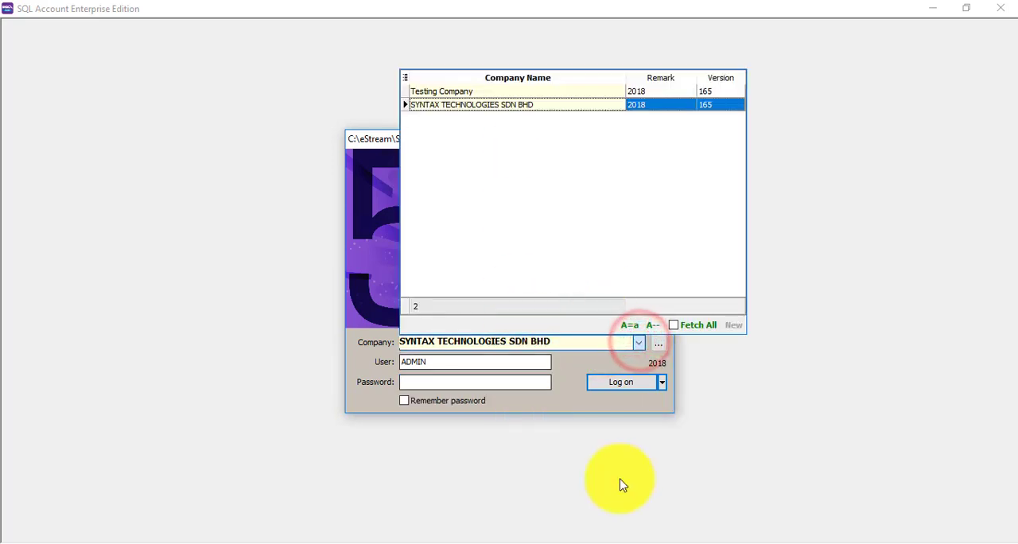
pyautogui.moveTo(326, 199)
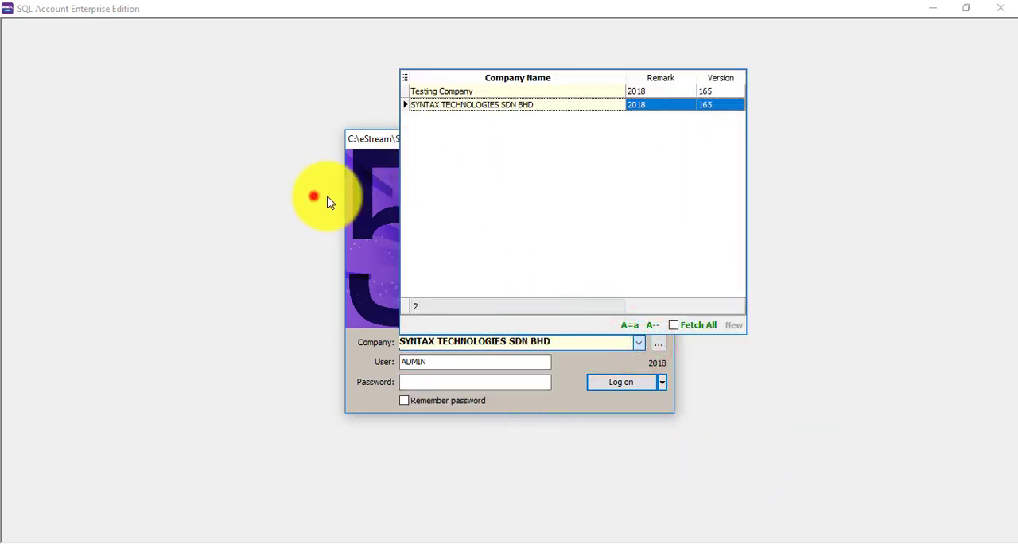